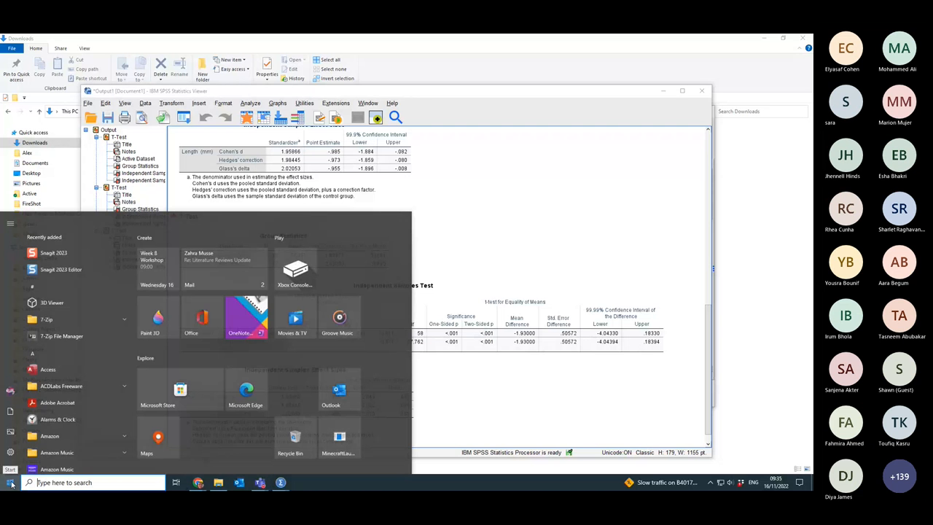
Create a blank presentation and add a second title-and-content slide.
scroll("down", 3)
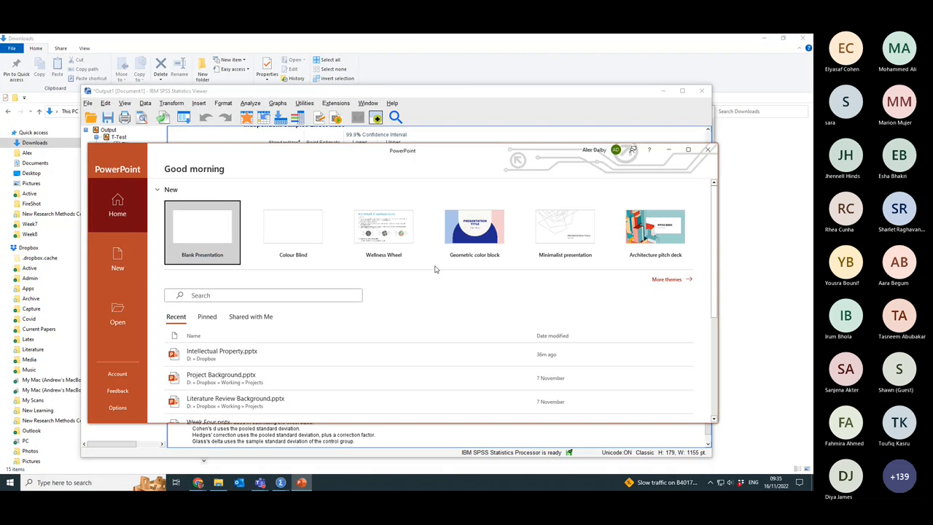
left_click(293, 226)
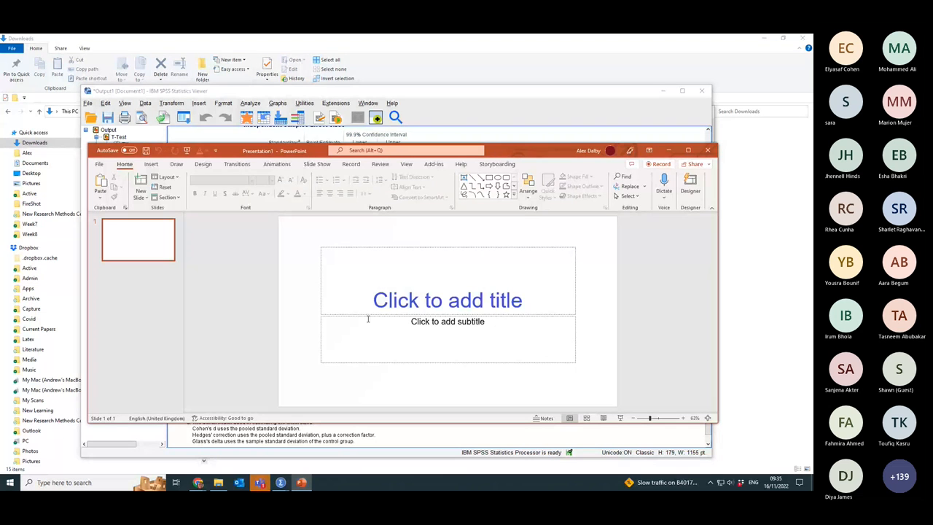
left_click(140, 186)
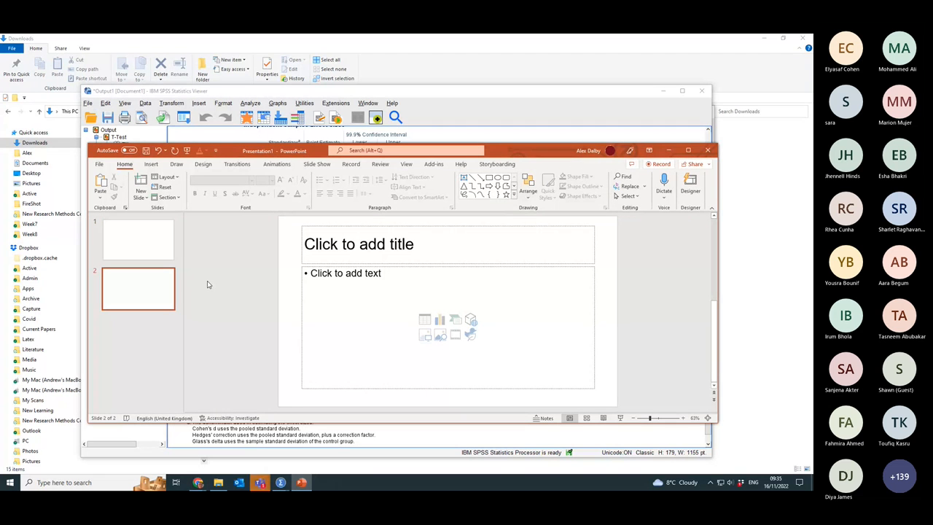
Type 0.00003564 and 0.0000 as the first two bullets in slide 2's body.
left_click(344, 273)
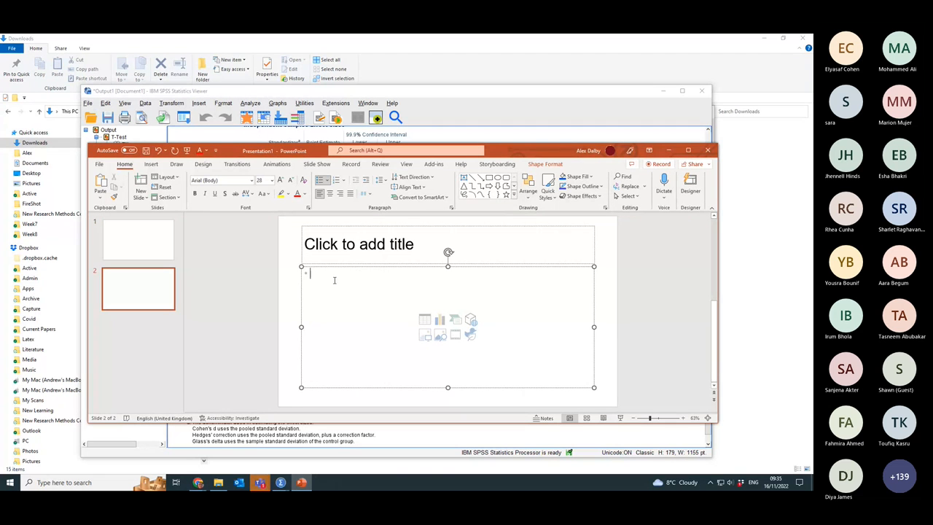
type("0")
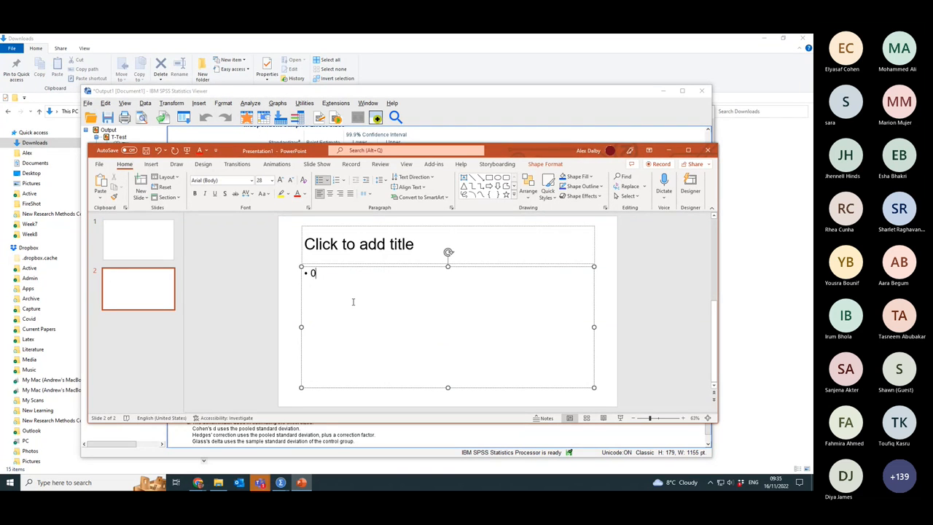
type(".0000")
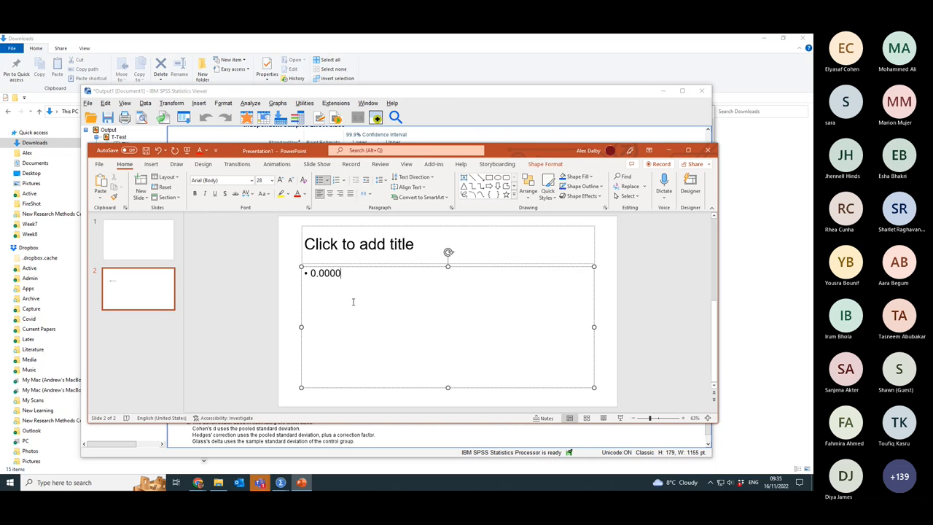
type("356")
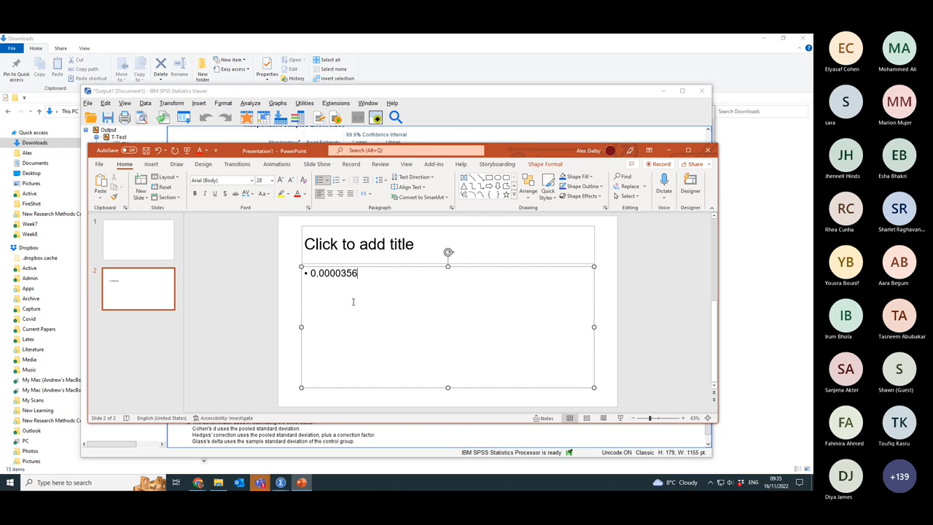
type("4")
type("0")
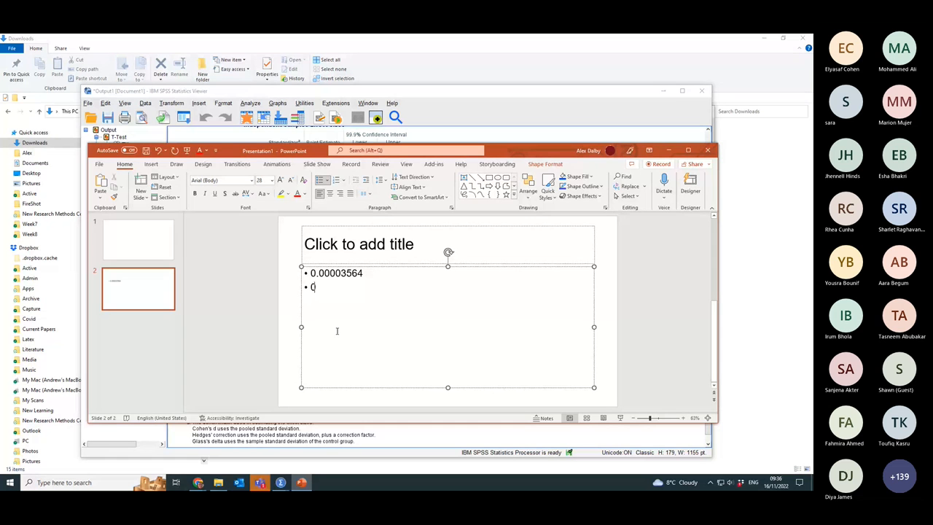
type(".0")
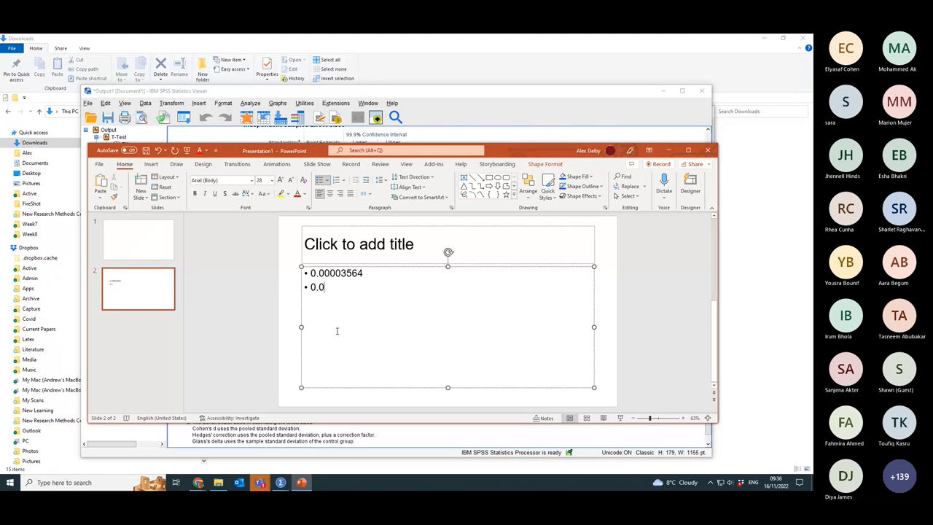
type("0")
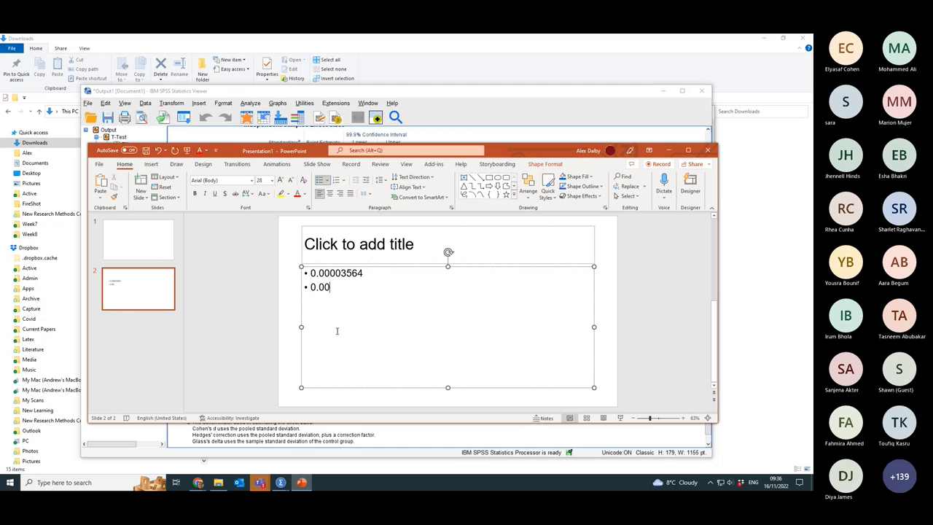
type("00")
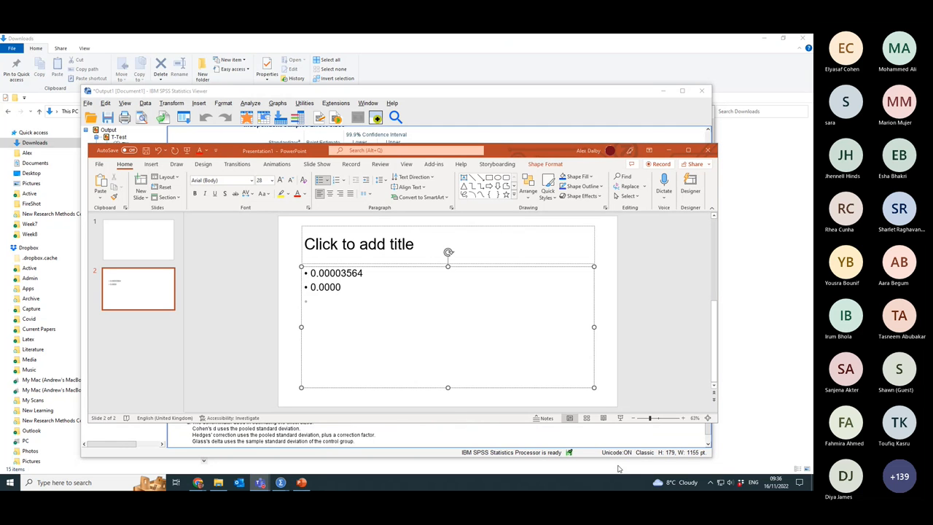
mouse_move(788, 466)
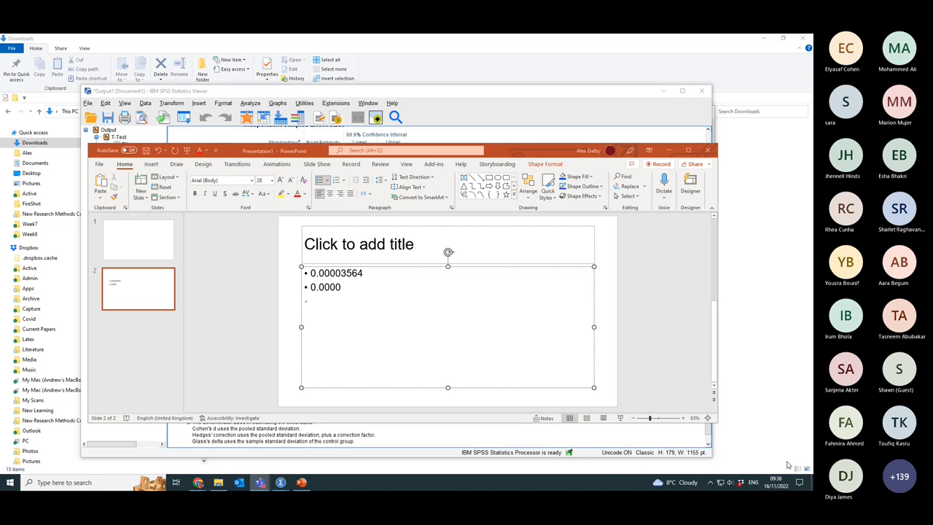
mouse_move(327, 317)
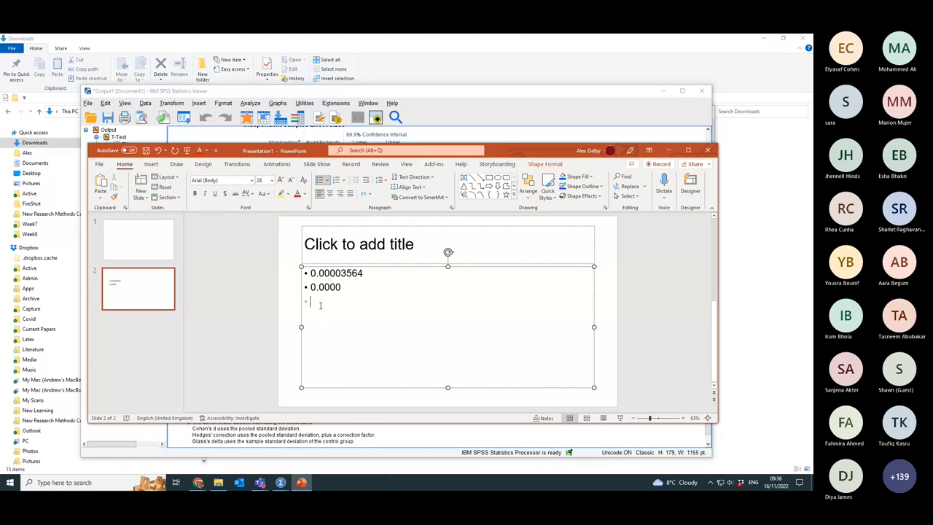
Enter '3.564 x 10 E-5' as the third bullet.
type("3")
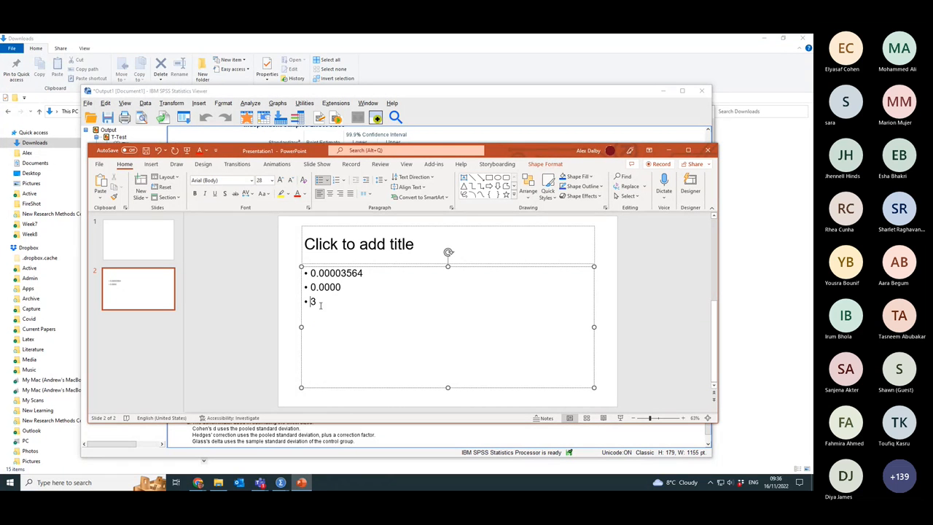
type(".")
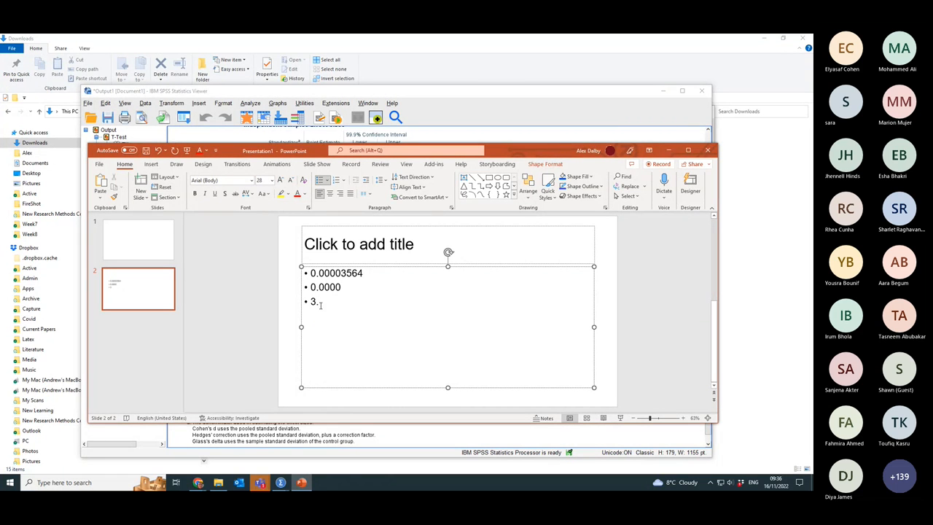
type("564")
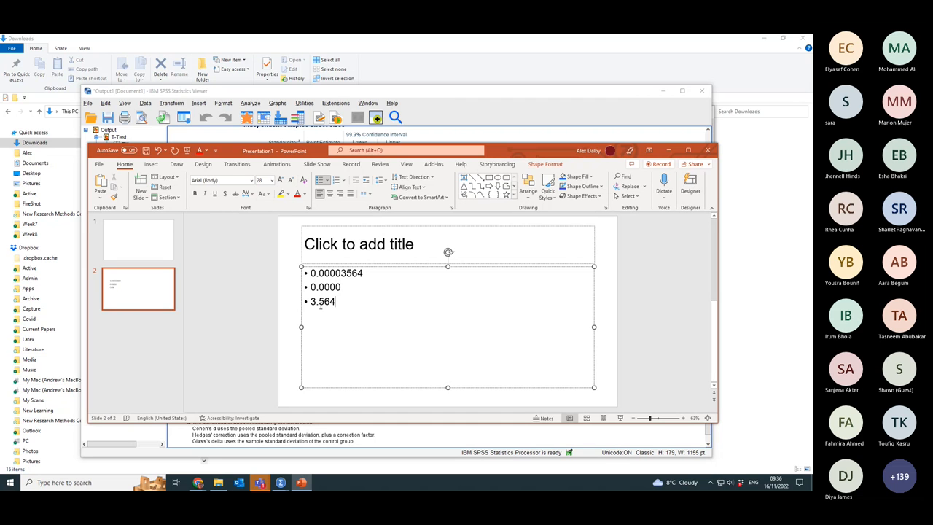
type("x 10")
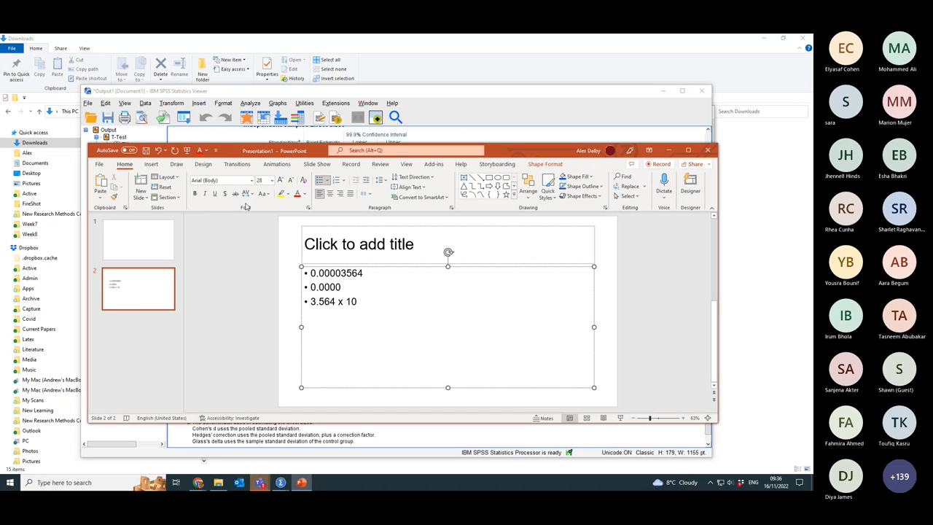
left_click(264, 193)
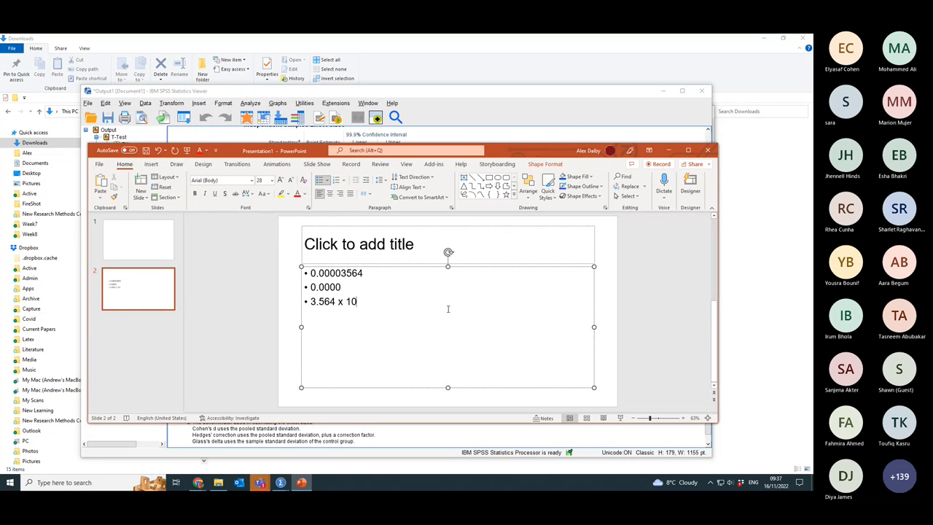
type("E-")
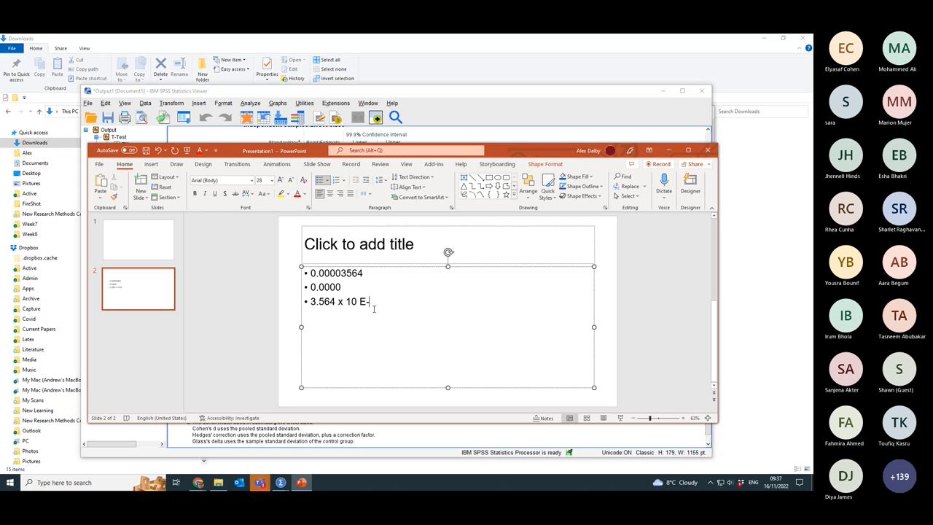
mouse_move(283, 347)
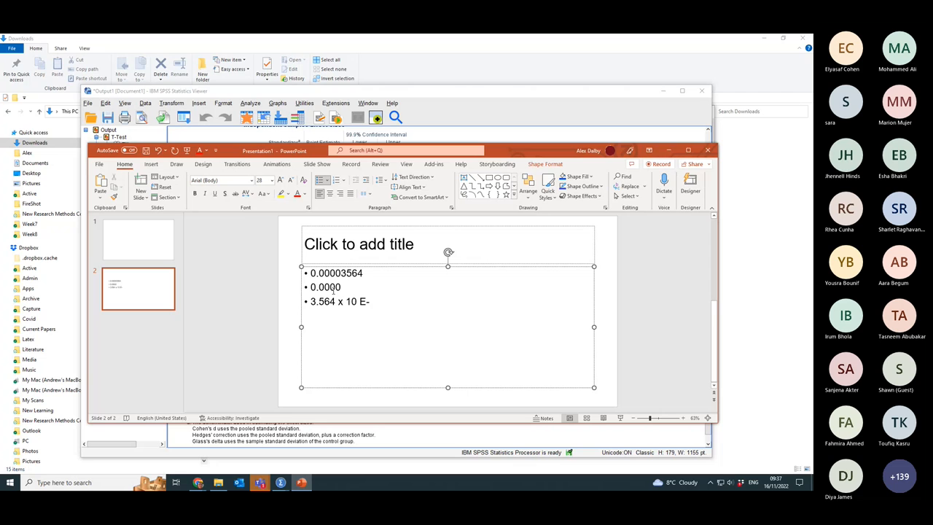
mouse_move(333, 290)
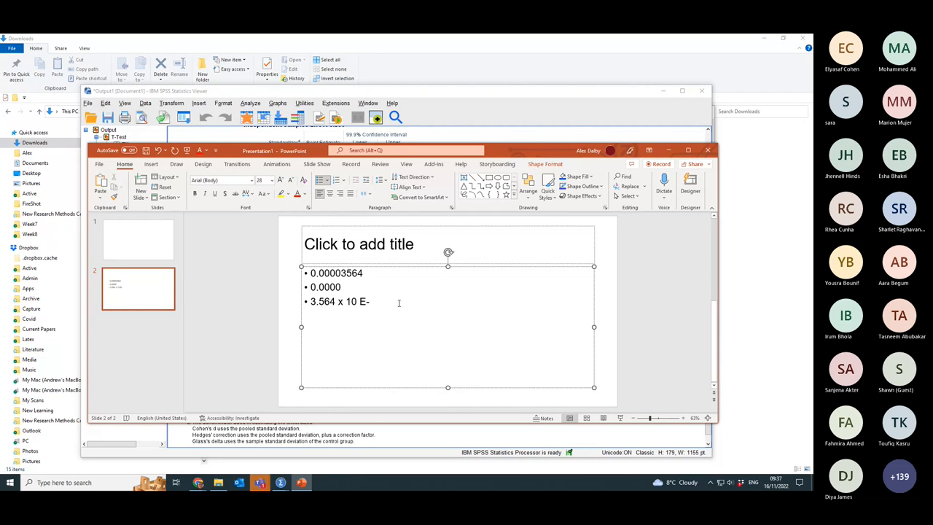
type("5")
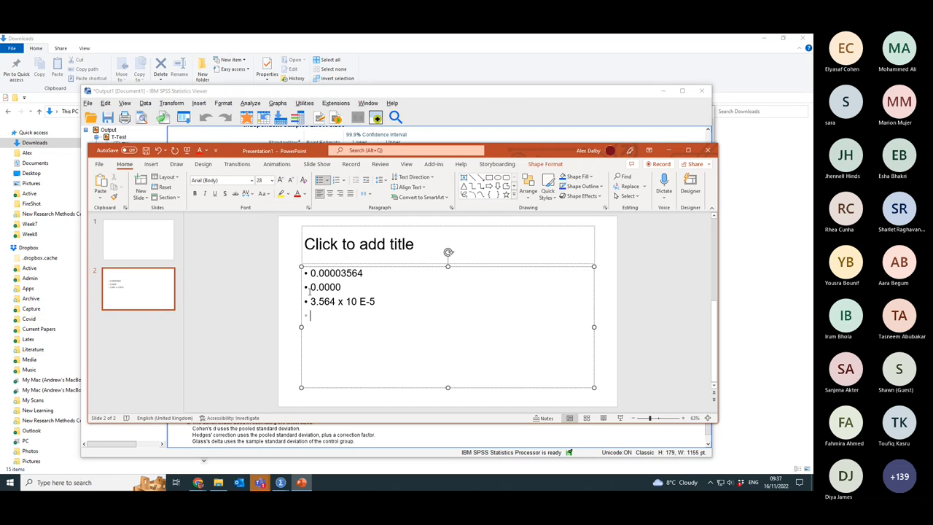
Remove the empty bullet and add '– 4 decimal places' and '– 4 significant figures' labels.
key("backspace")
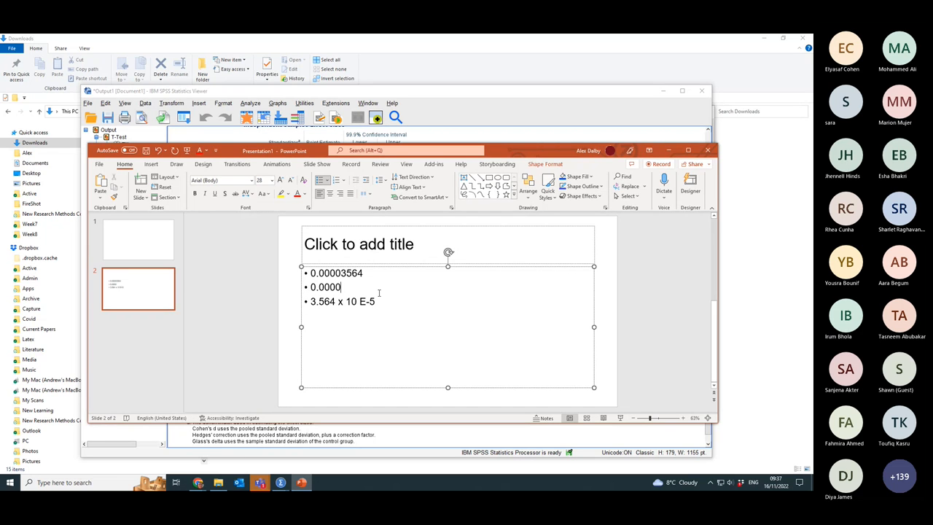
type("– 4")
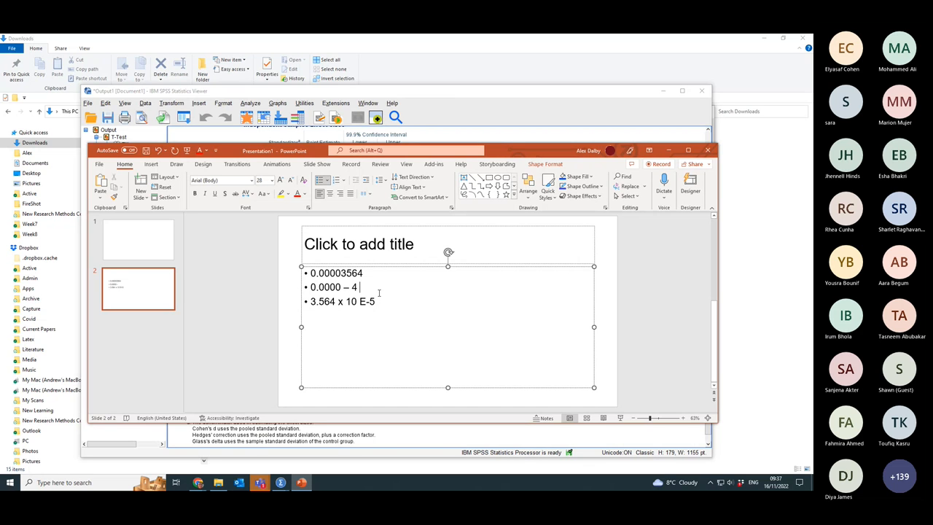
type("decimal")
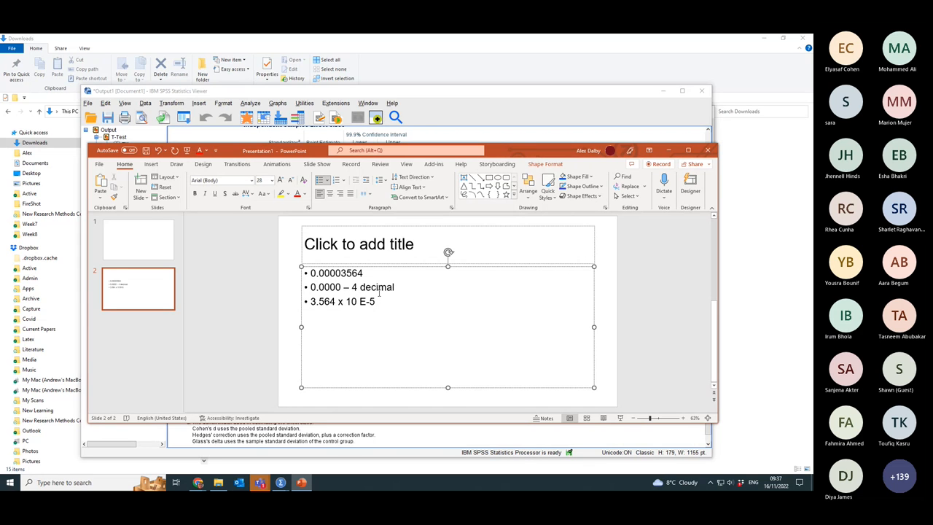
type("places")
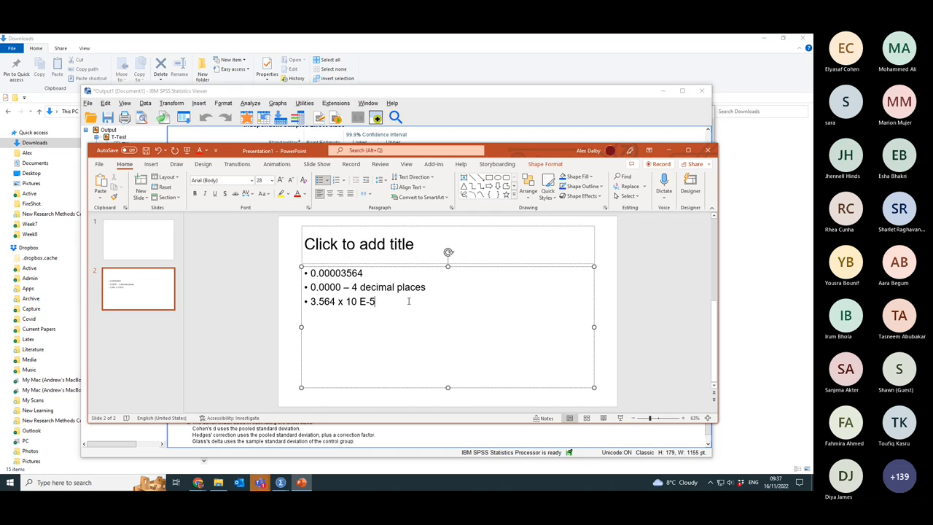
type("– 4 s")
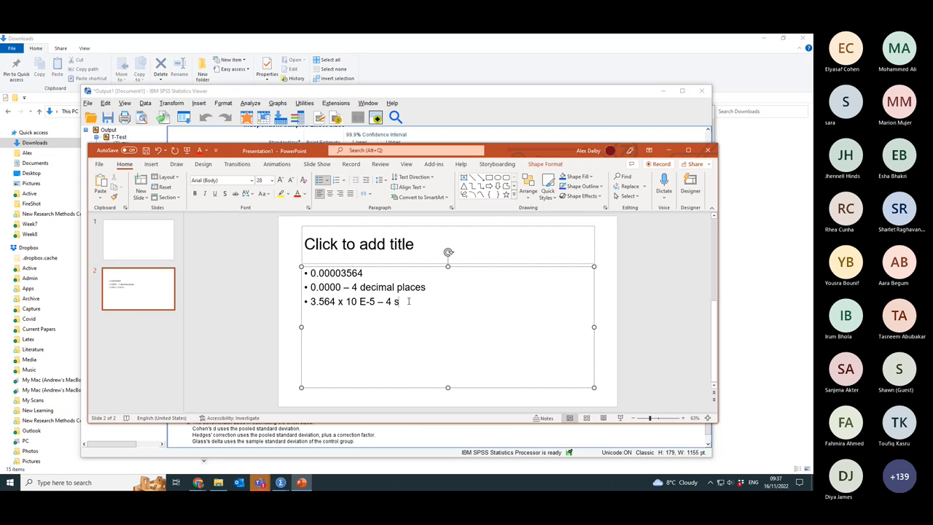
type("ignificant figures")
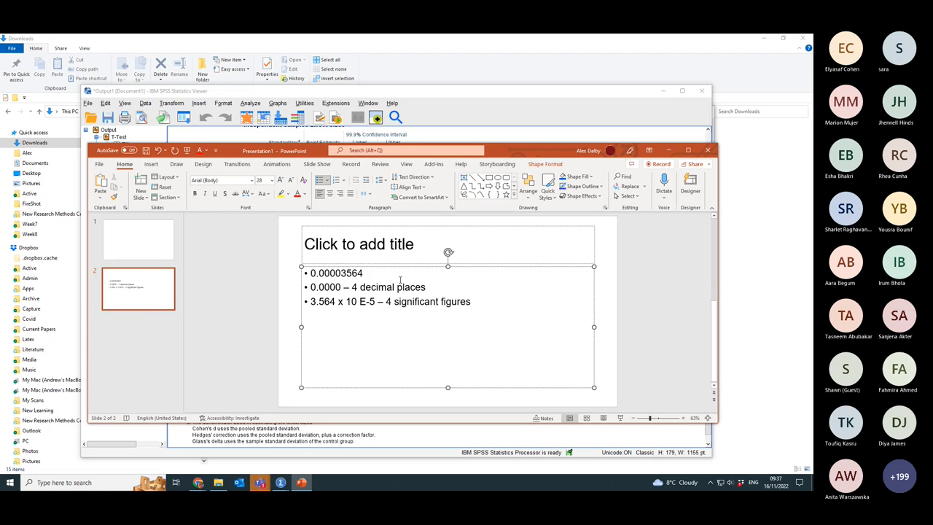
type("– 4 sig")
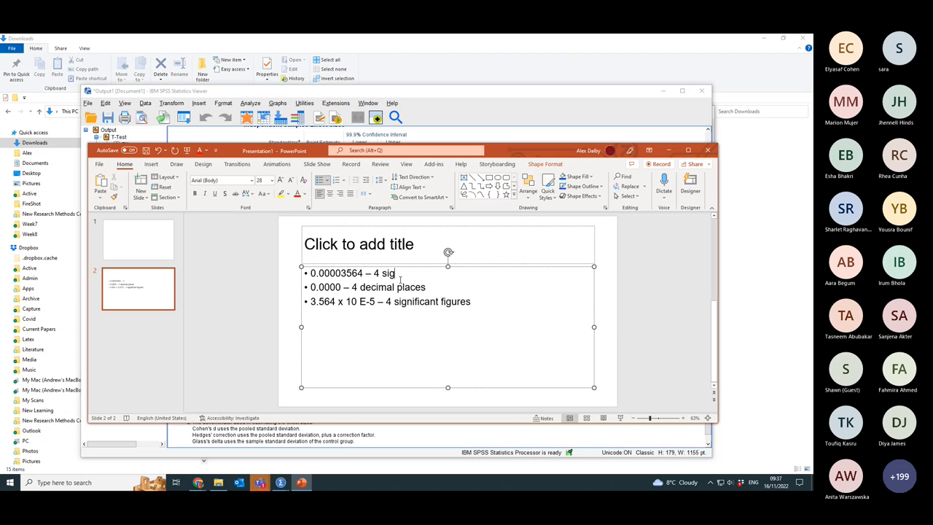
type("nificant figures")
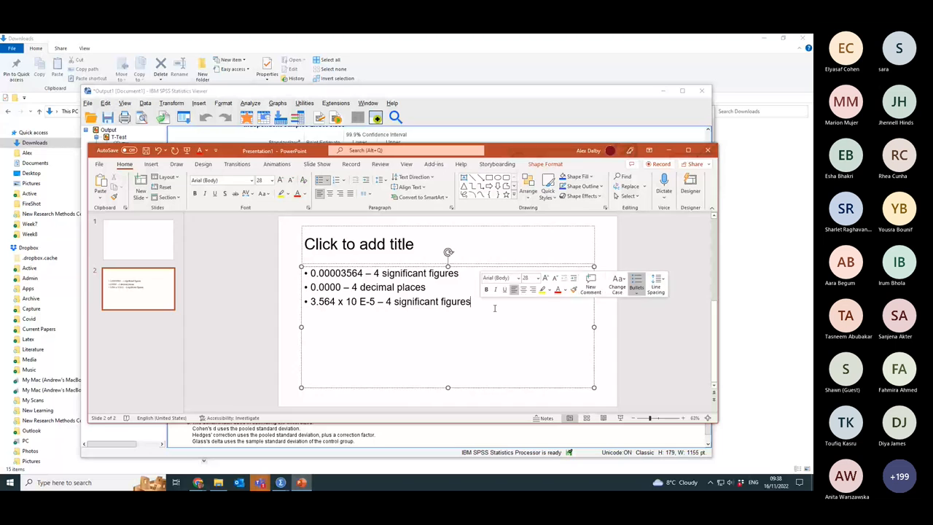
type("2")
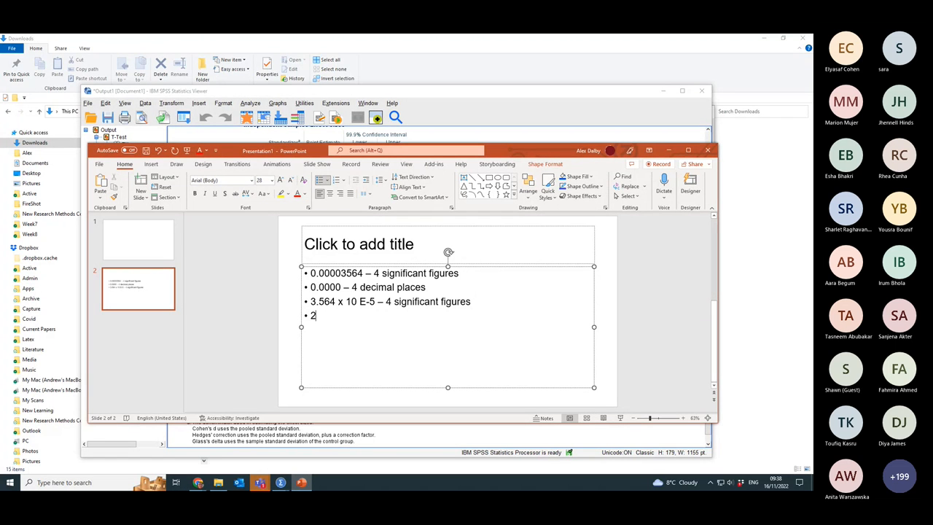
type("5295")
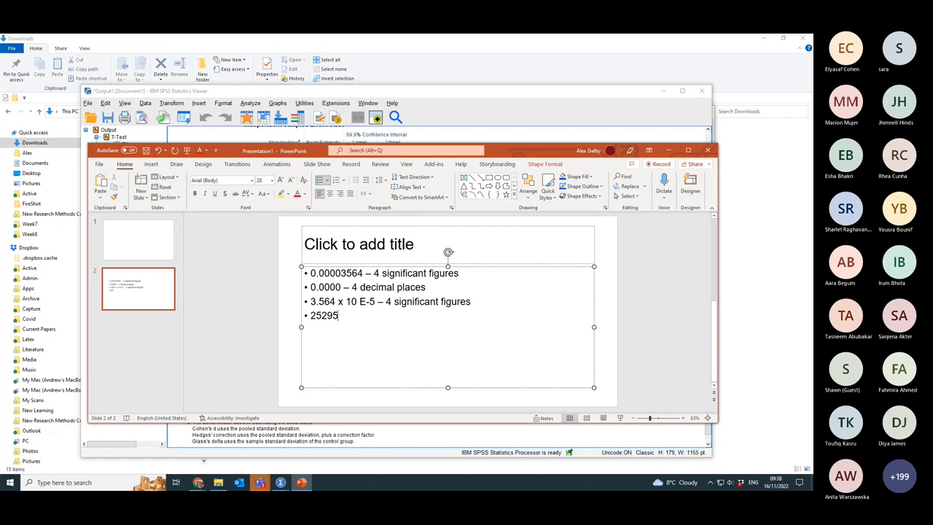
type("9011097")
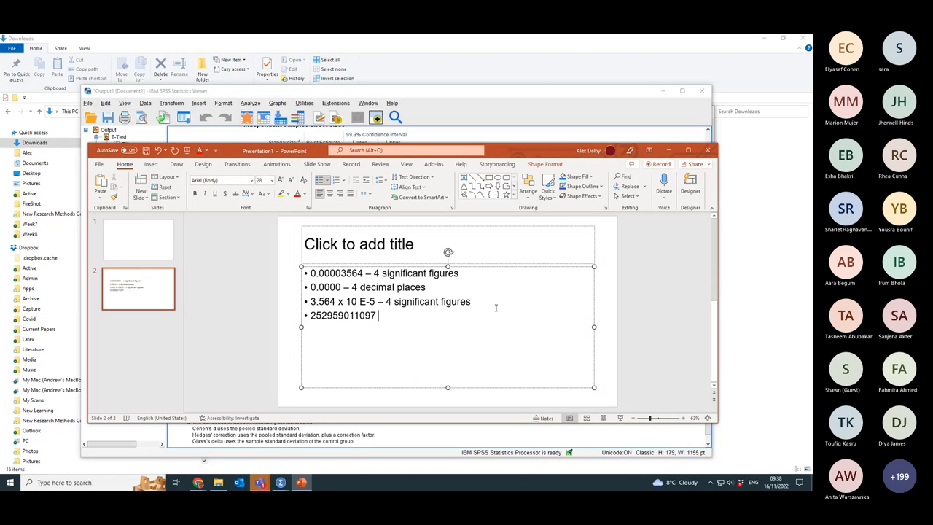
key("Return")
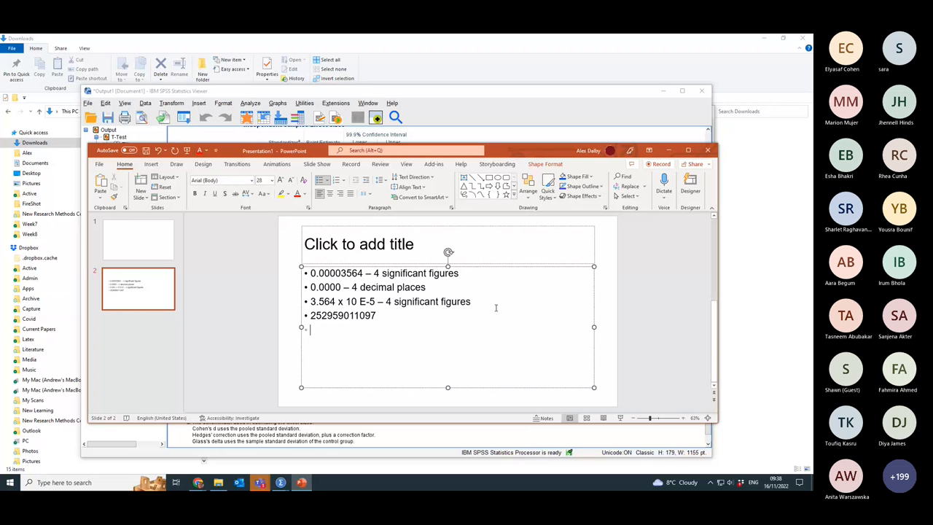
type("25")
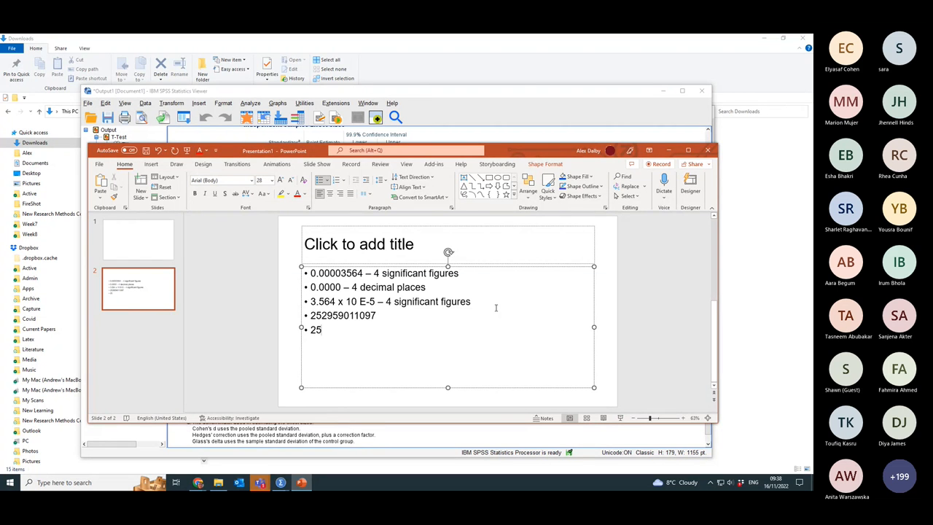
type("30")
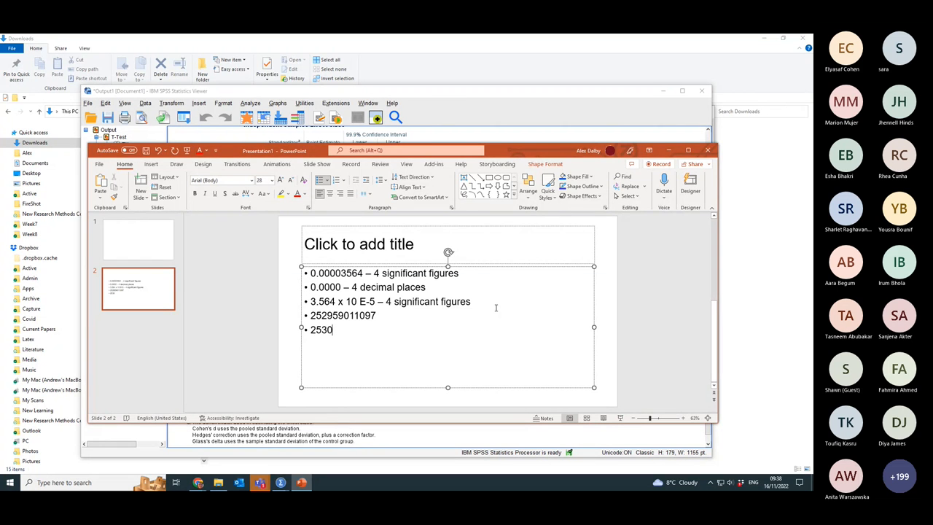
type("x 10")
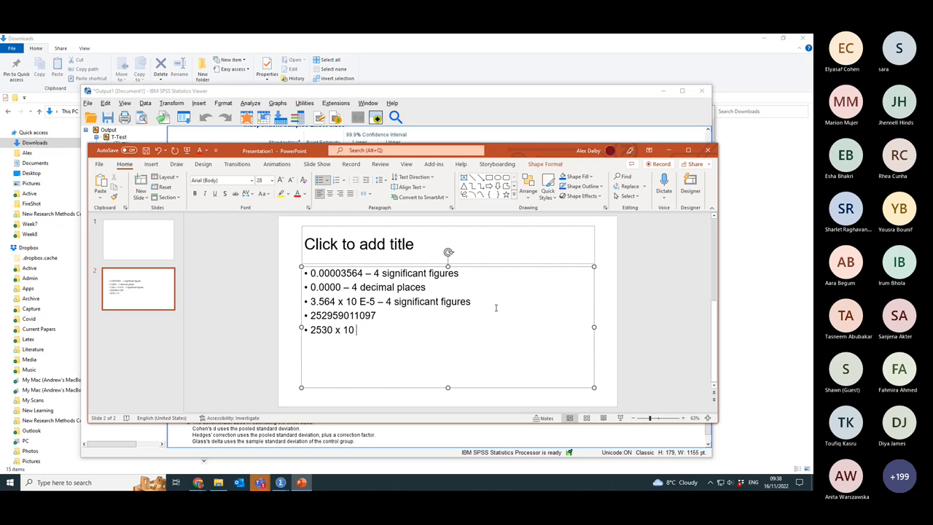
type("E")
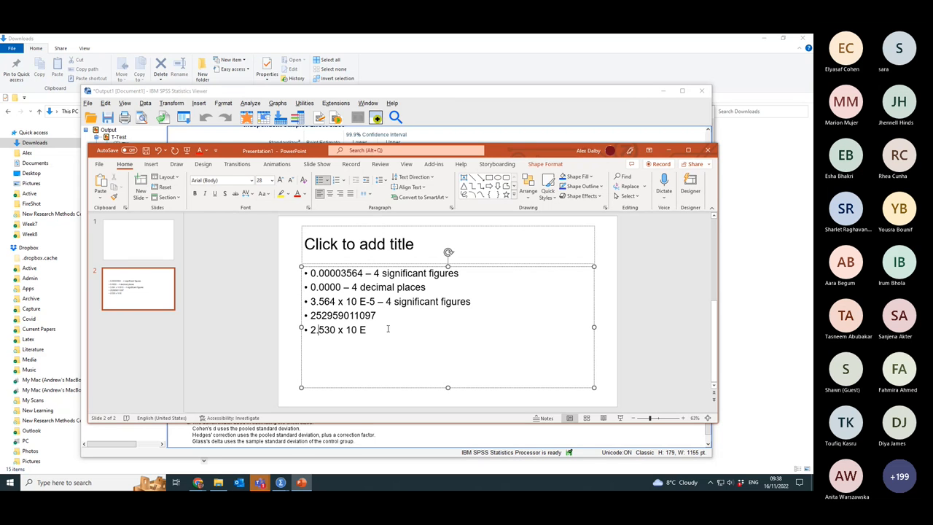
type("11")
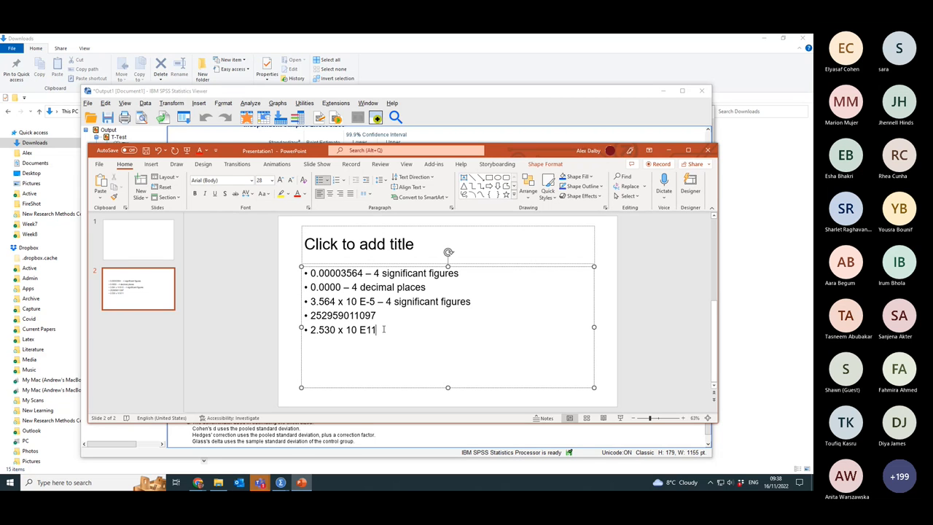
type("+")
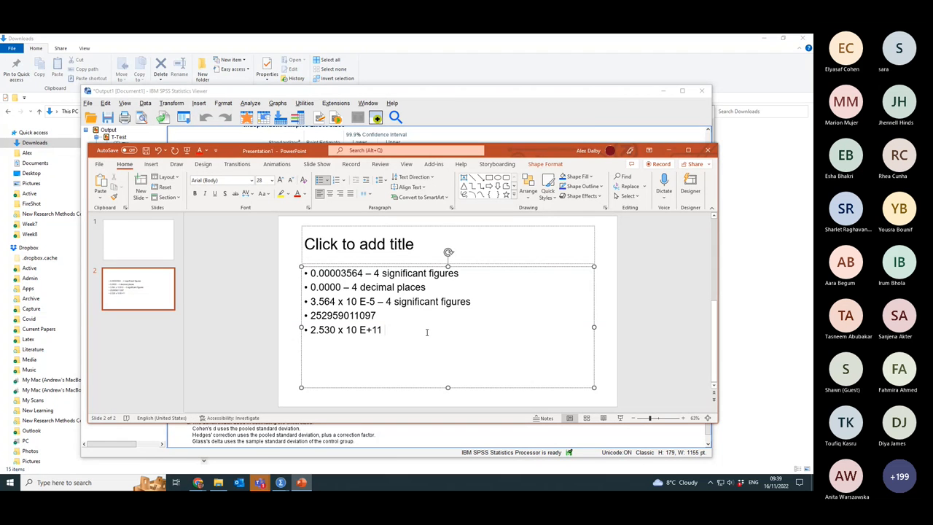
type("- significant f")
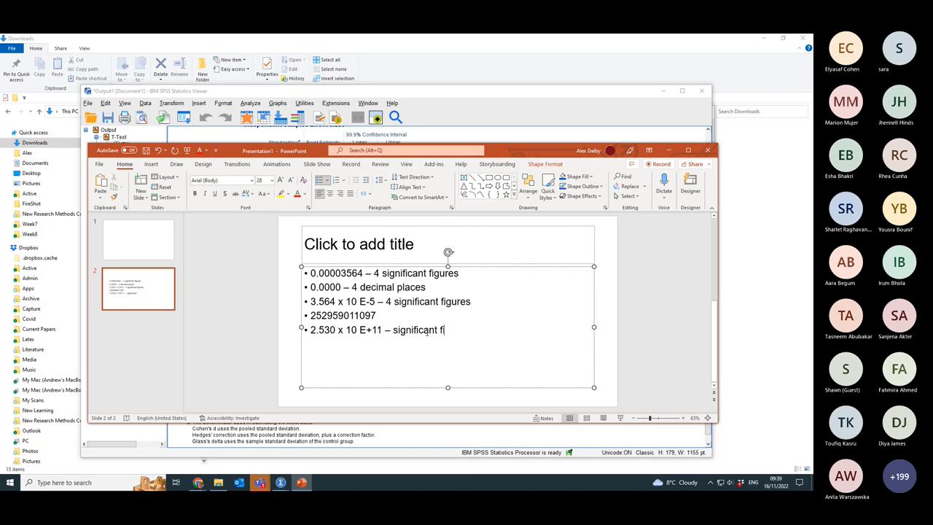
type("igures")
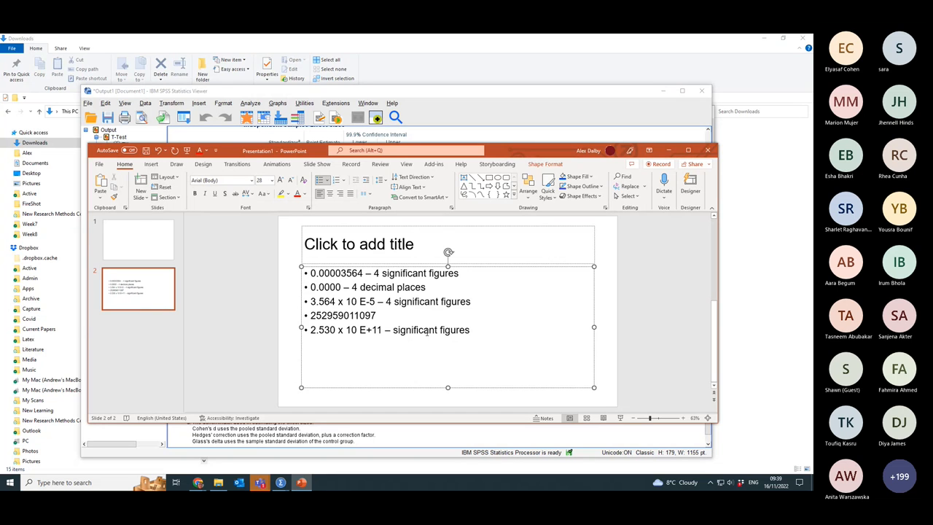
left_click(470, 329)
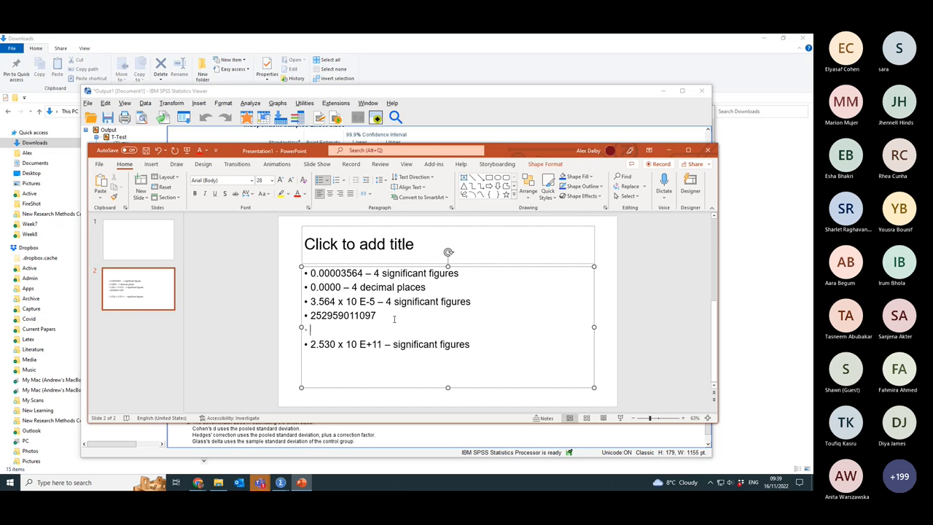
type("2")
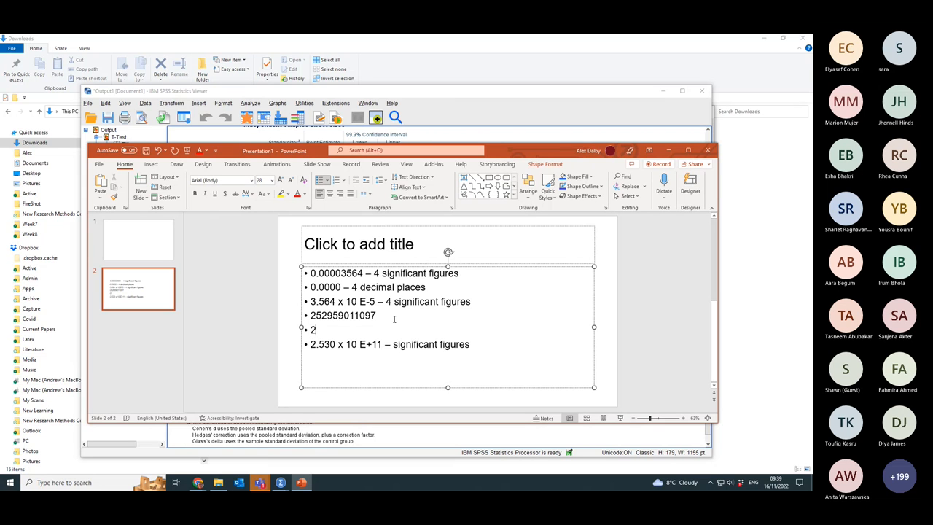
type("5300")
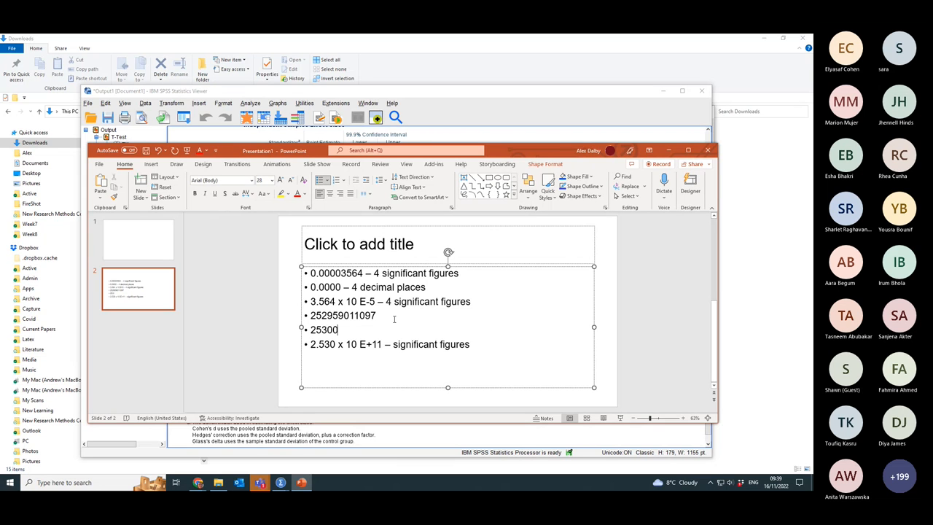
type("0000000")
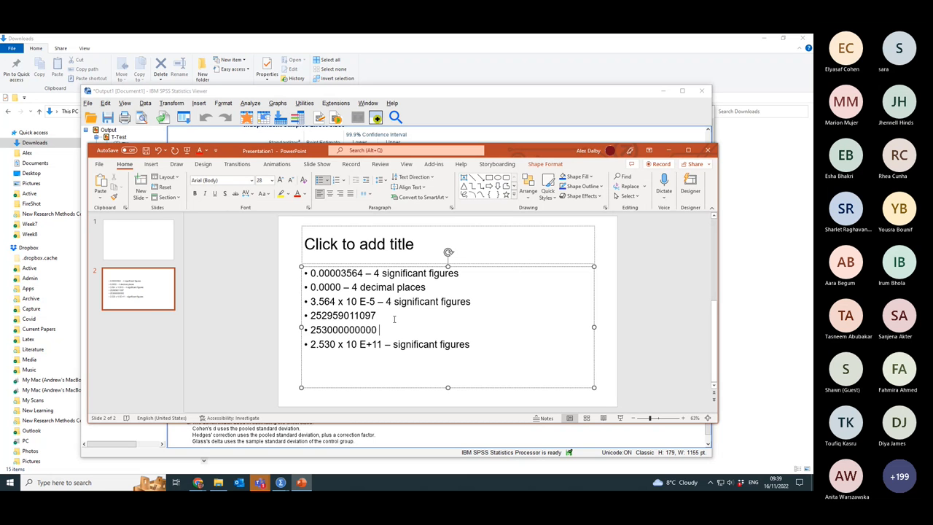
type("-")
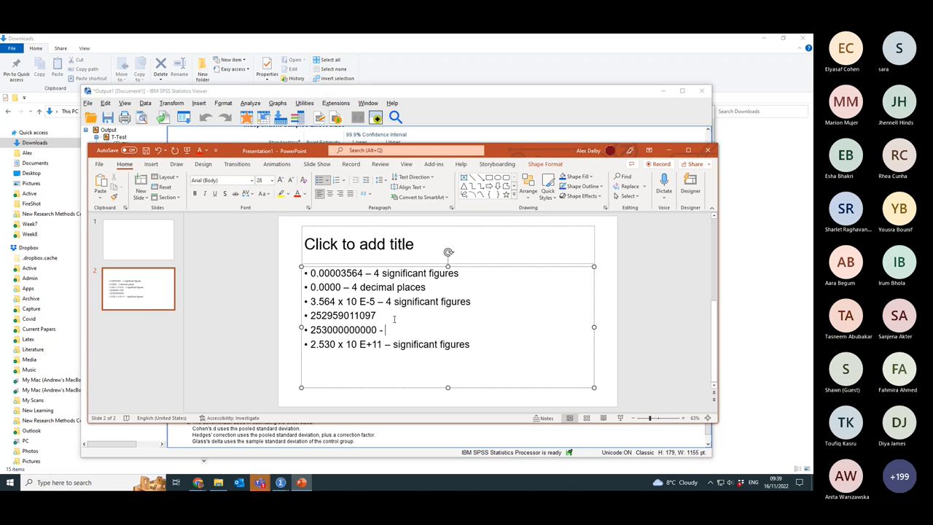
type("– 4 signifcant figures")
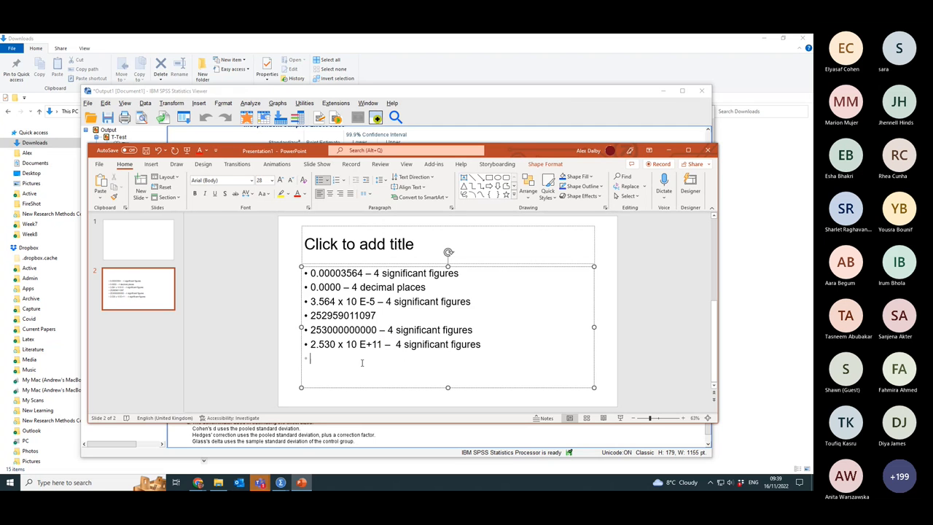
Type 3.2150 in a new bullet.
type("3")
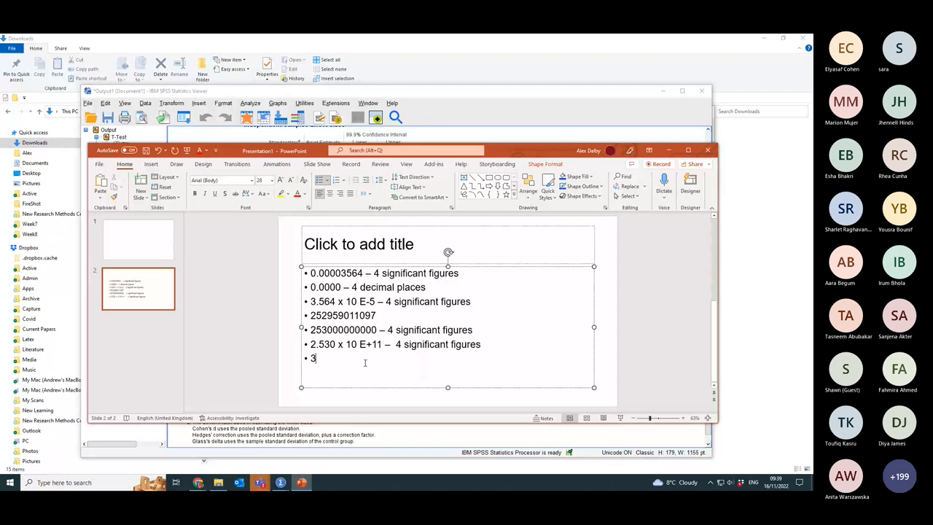
type(".2")
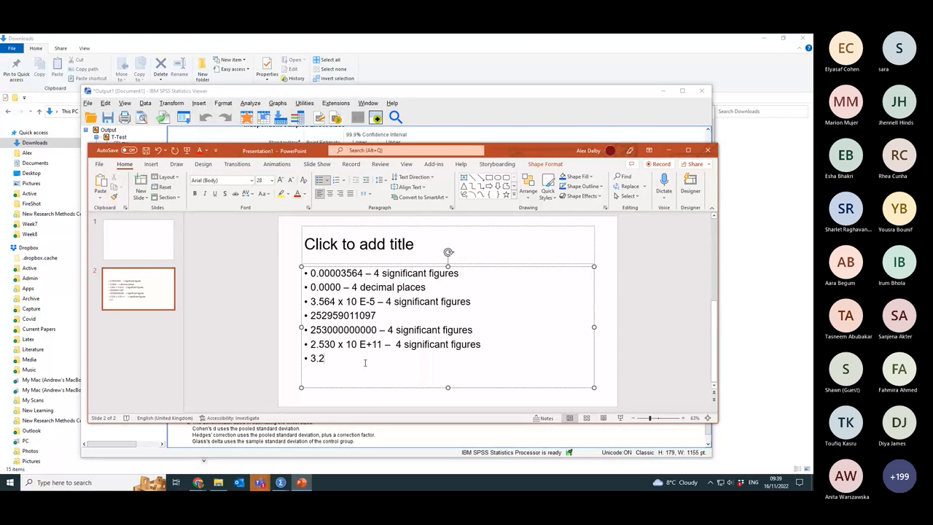
type("15")
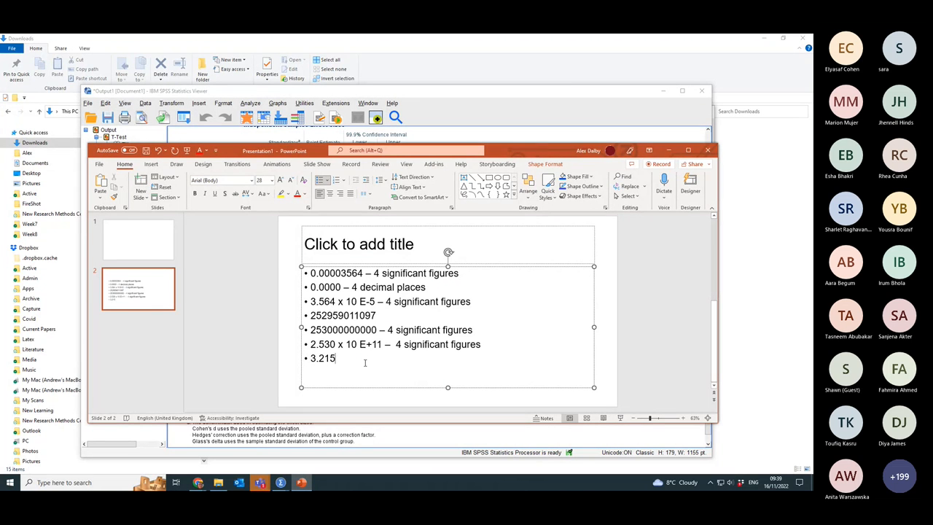
type("0")
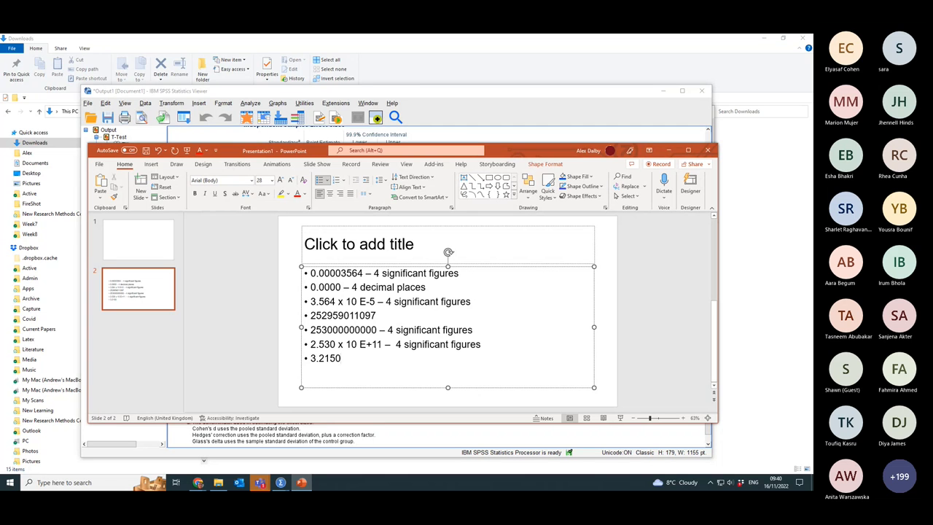
Turn the 3.2150 example into '3.21250 = 3.212', fixing the mistyped dash.
left_click(343, 358)
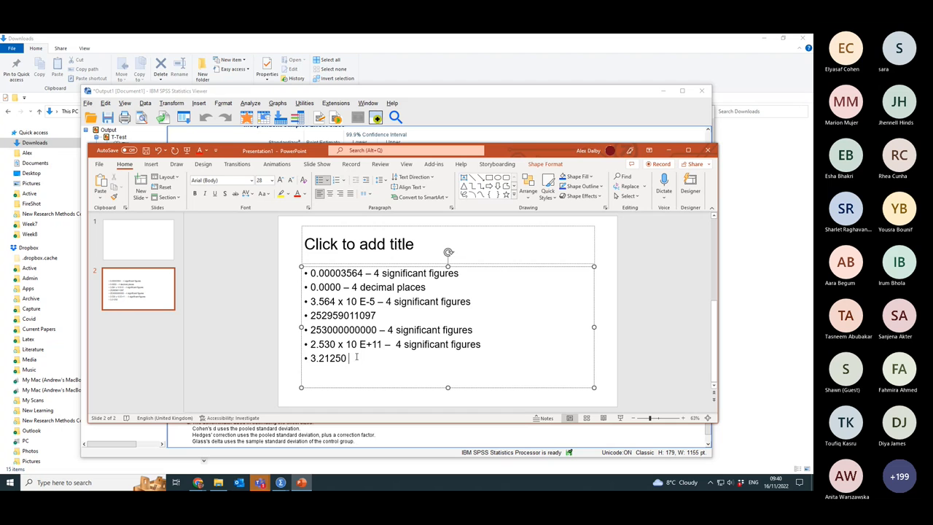
type("-")
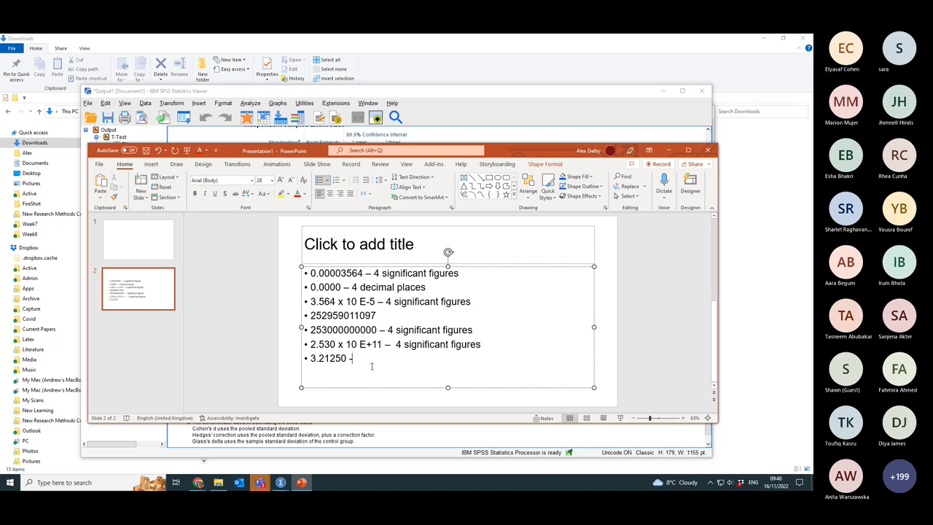
type("-")
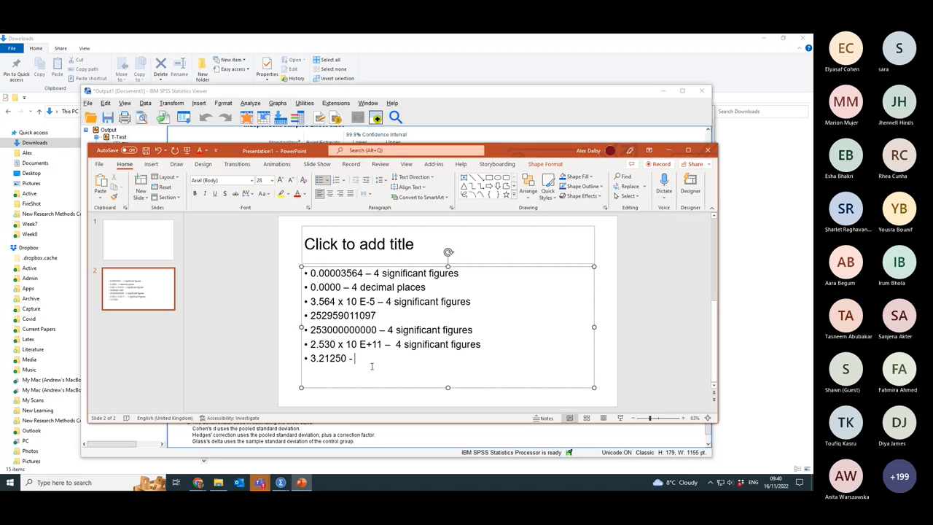
type("=")
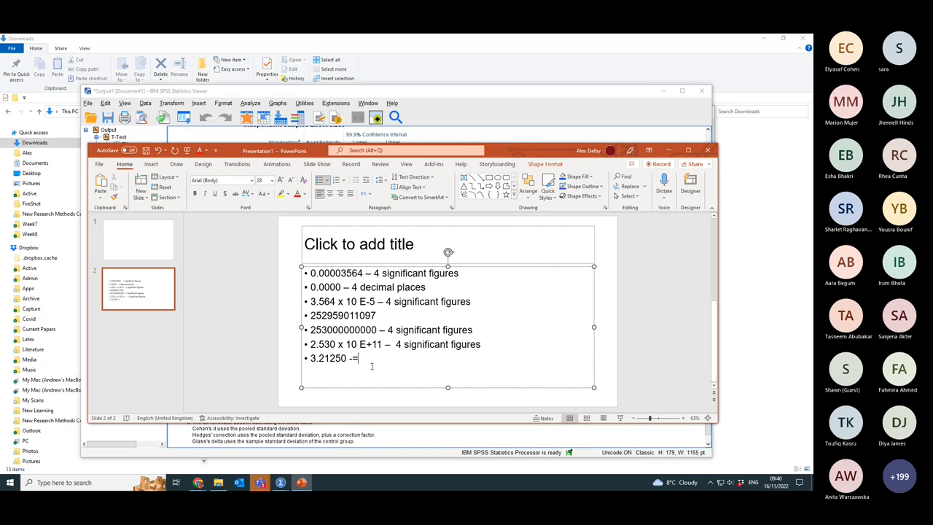
key("Backspace")
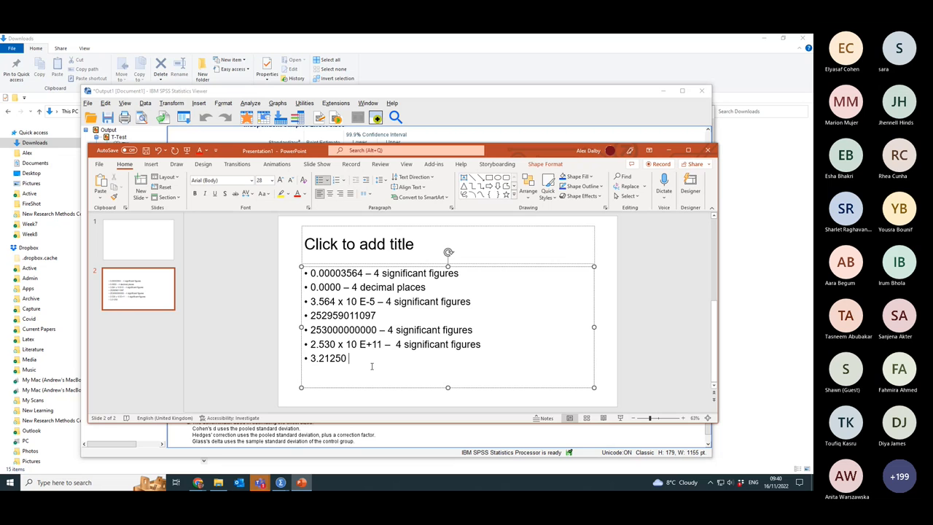
type("=")
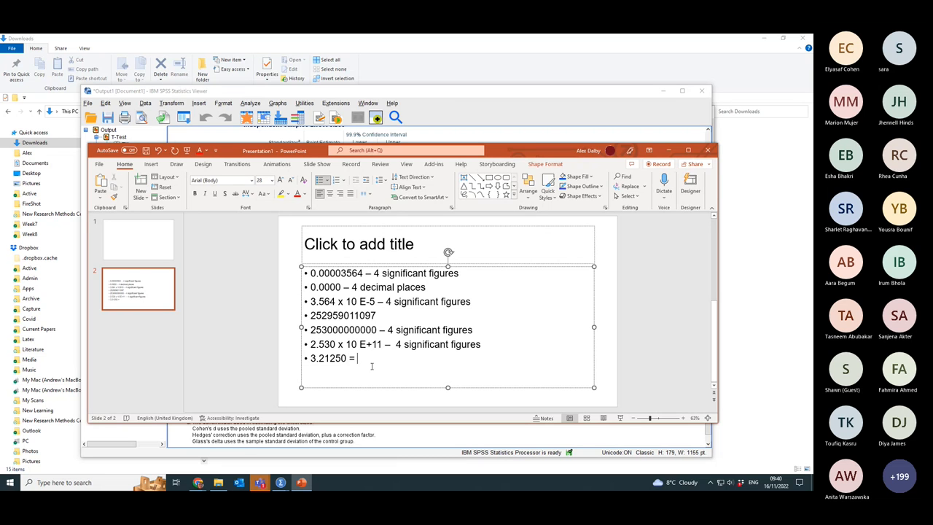
type("3")
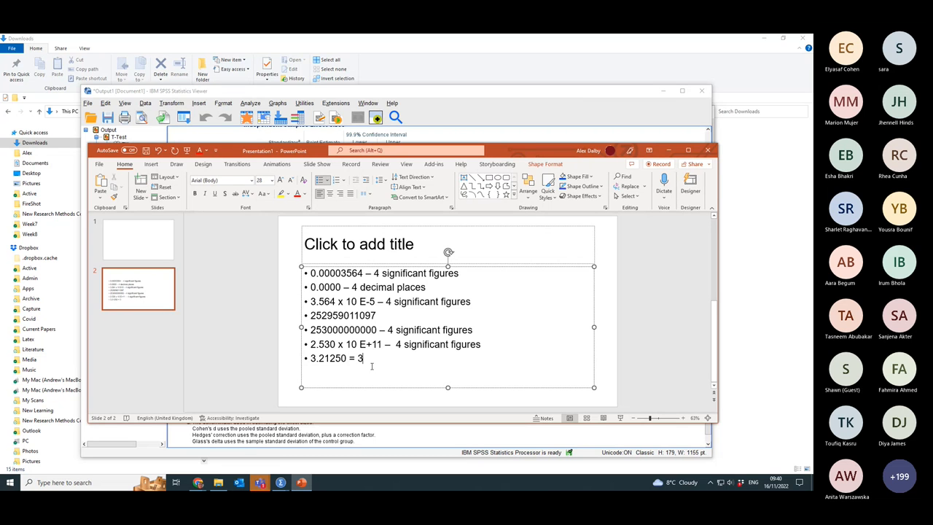
type("21")
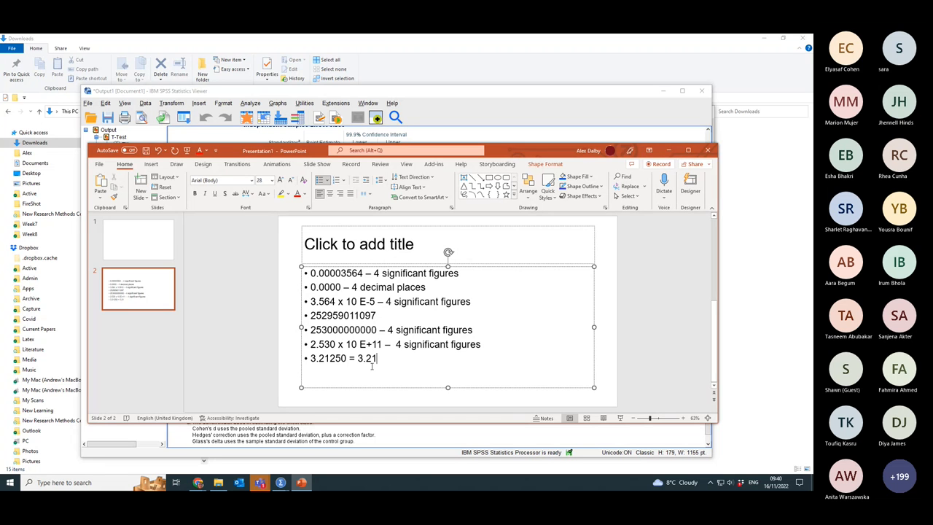
type("2")
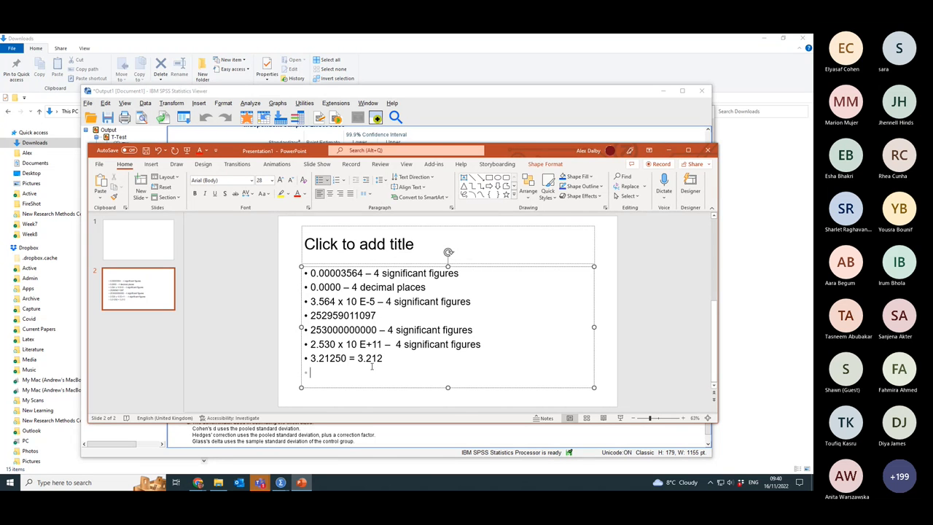
Add the final bullet '3.21350 = 3.214', correcting the rounded result.
type("3")
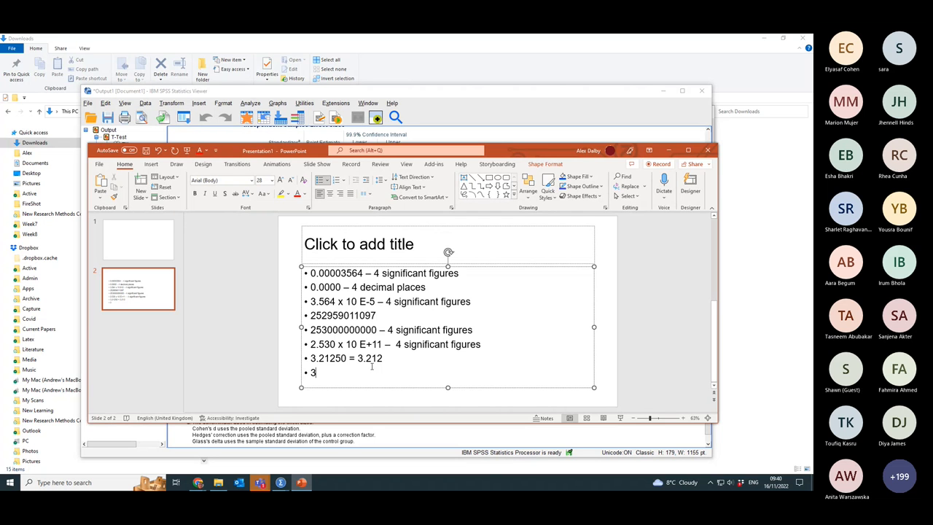
type(".21")
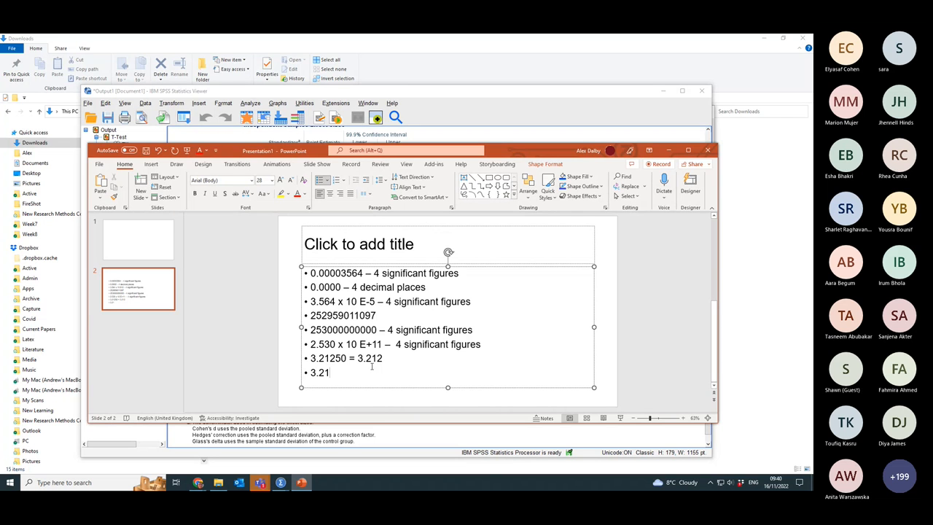
type("3")
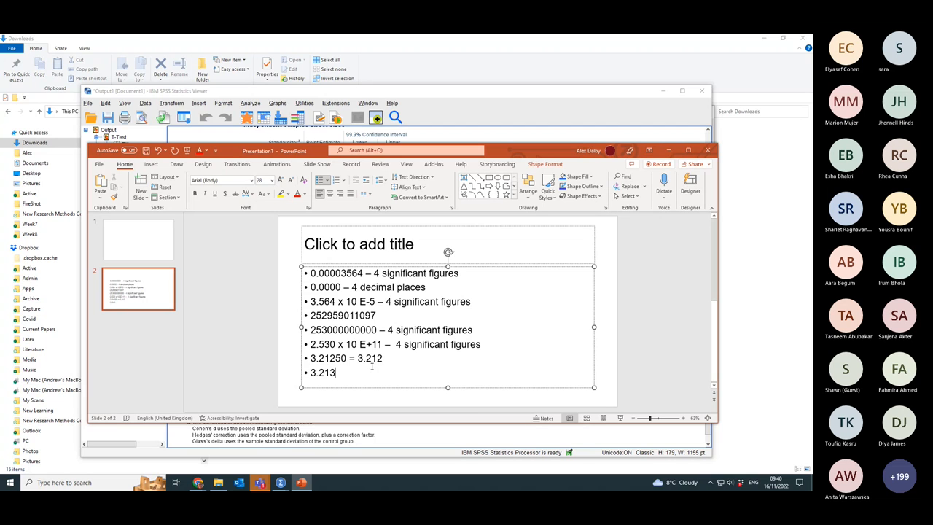
type("50")
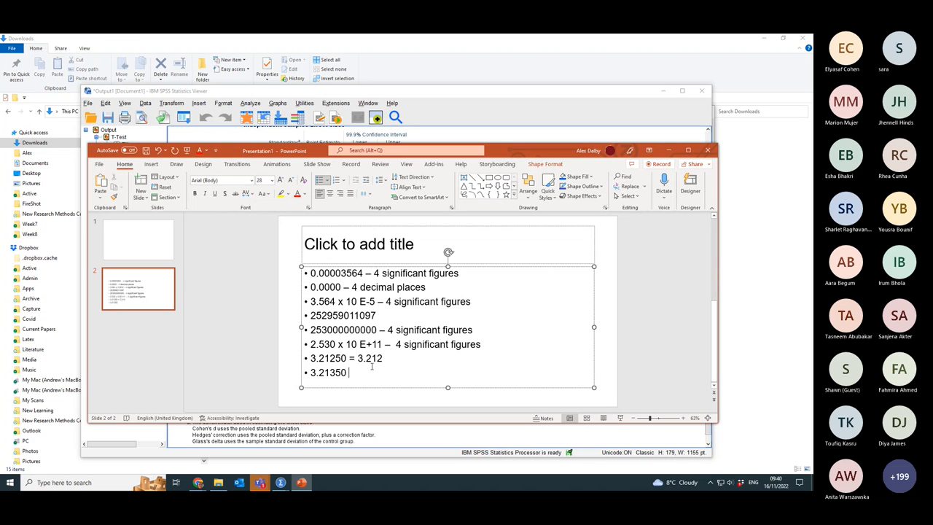
type("- 3")
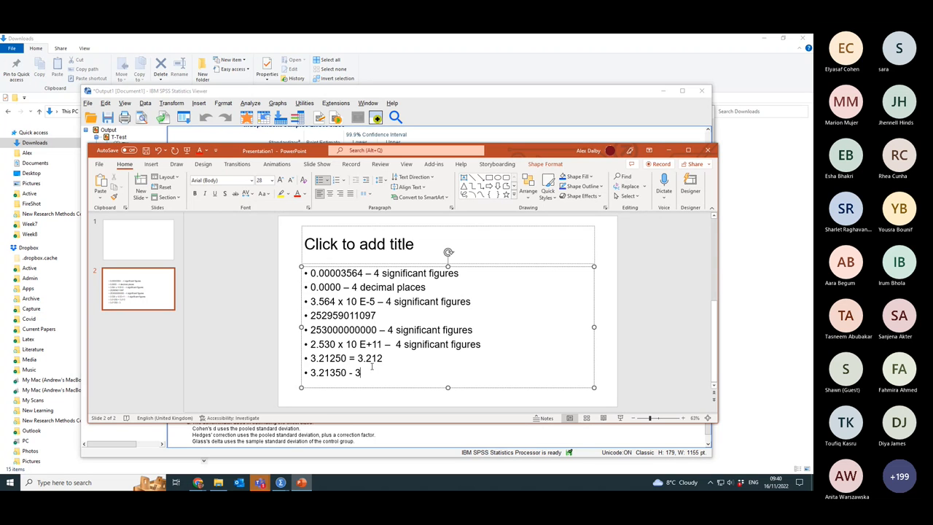
type(".21")
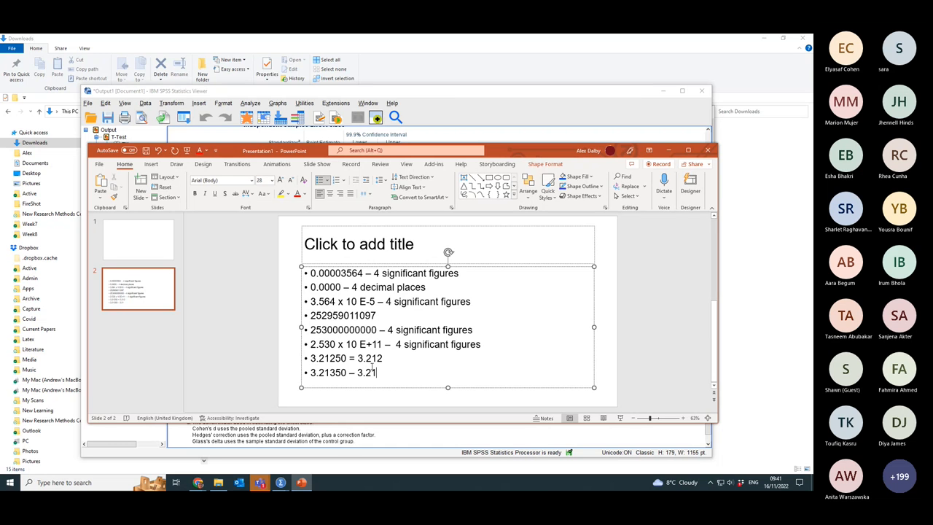
type("40")
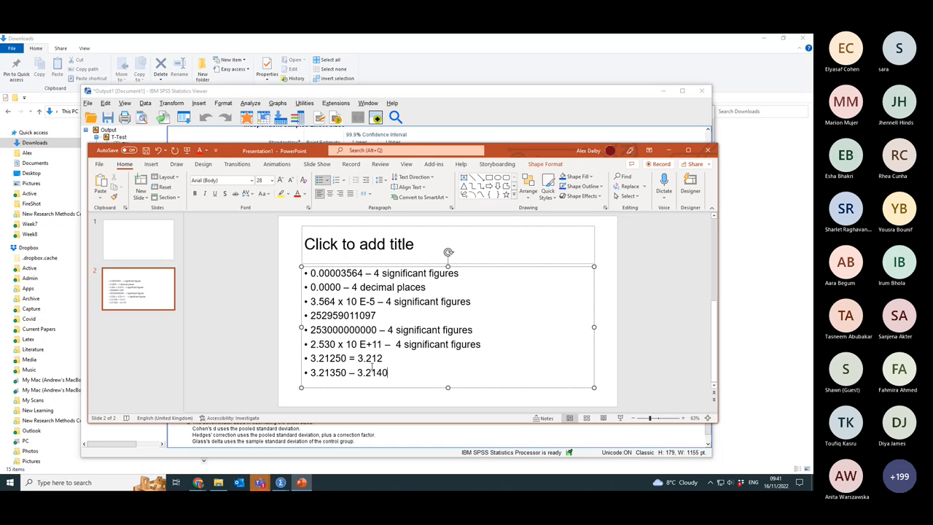
key("Backspace")
type("=")
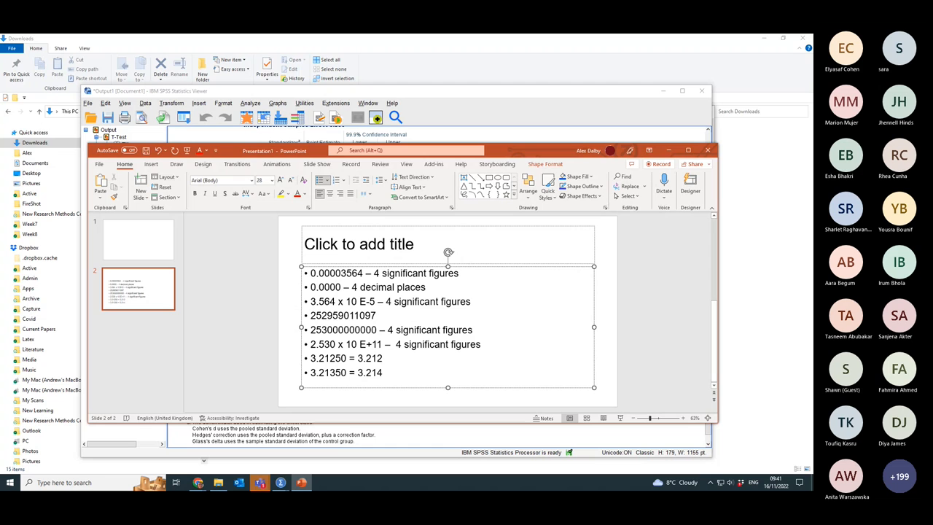
left_click(353, 372)
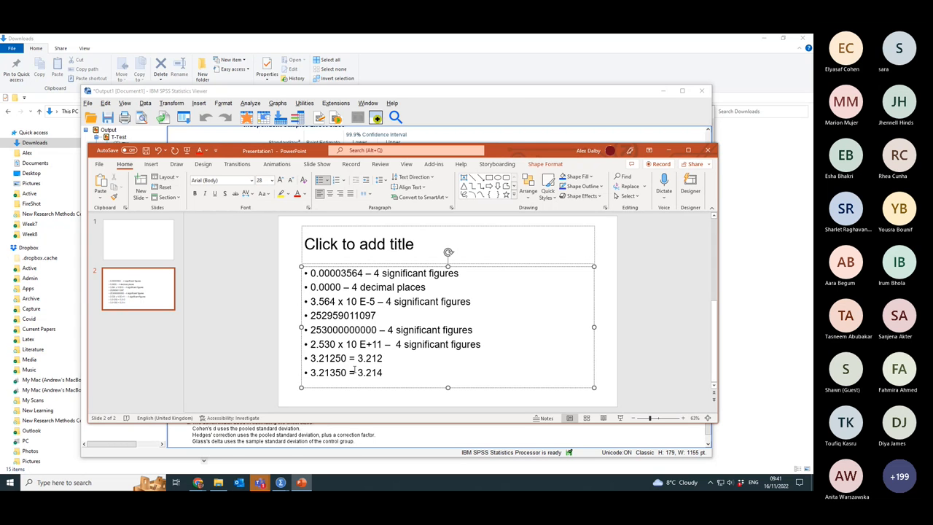
left_click(340, 372)
type("3")
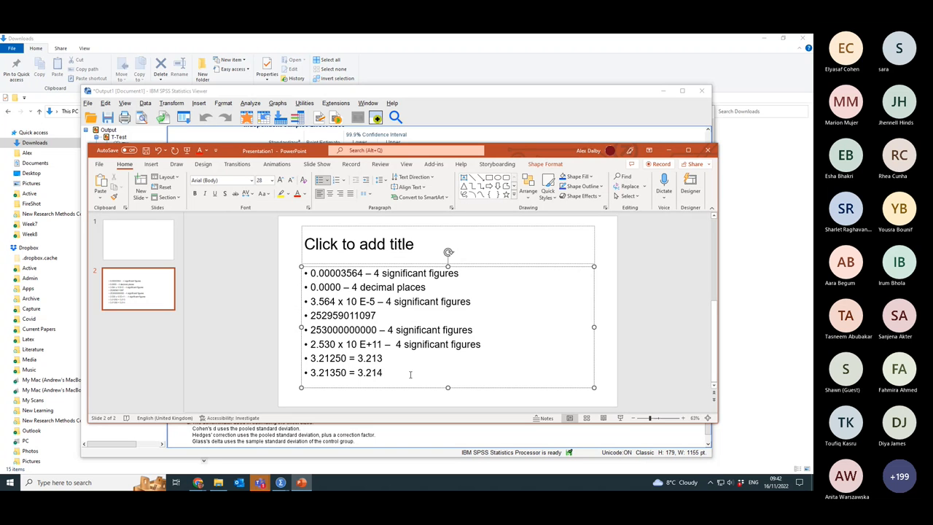
key("backspace")
type("2")
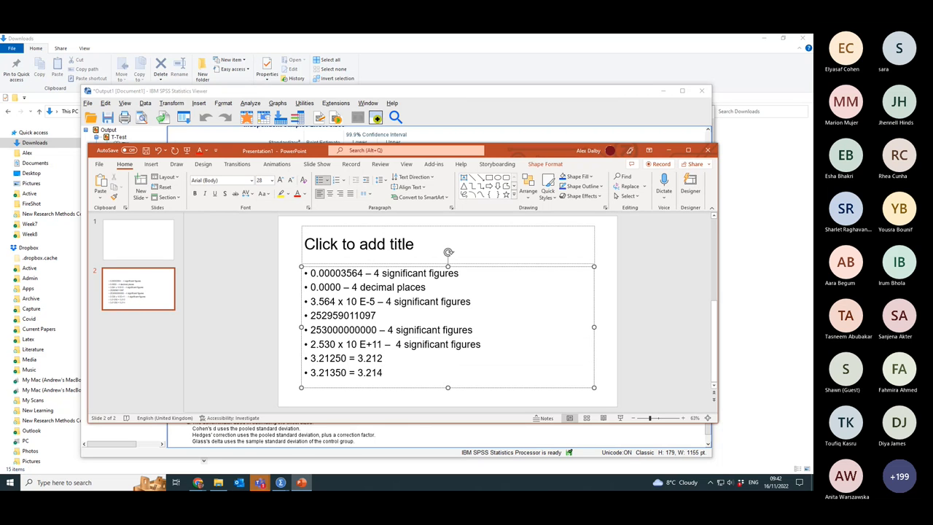
left_click(382, 373)
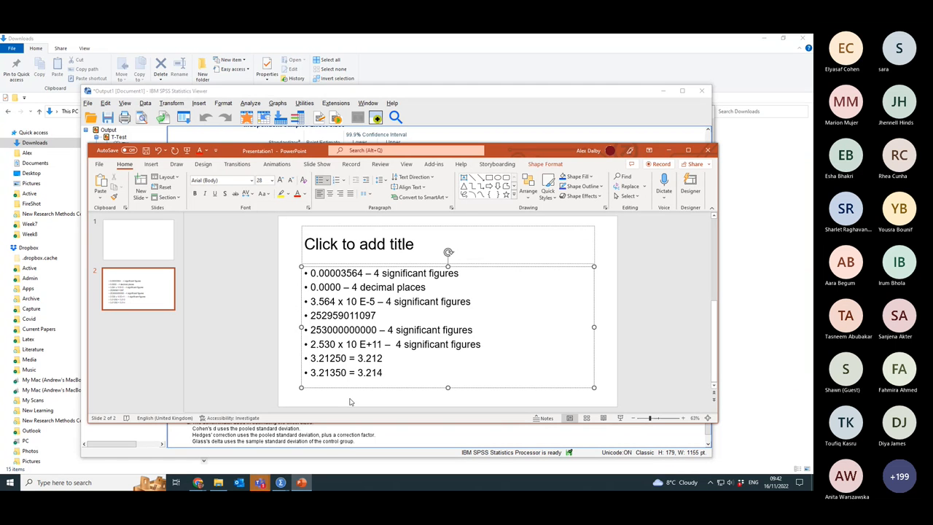
Go back to slide 1's empty title slide via the slide pane.
left_click(382, 372)
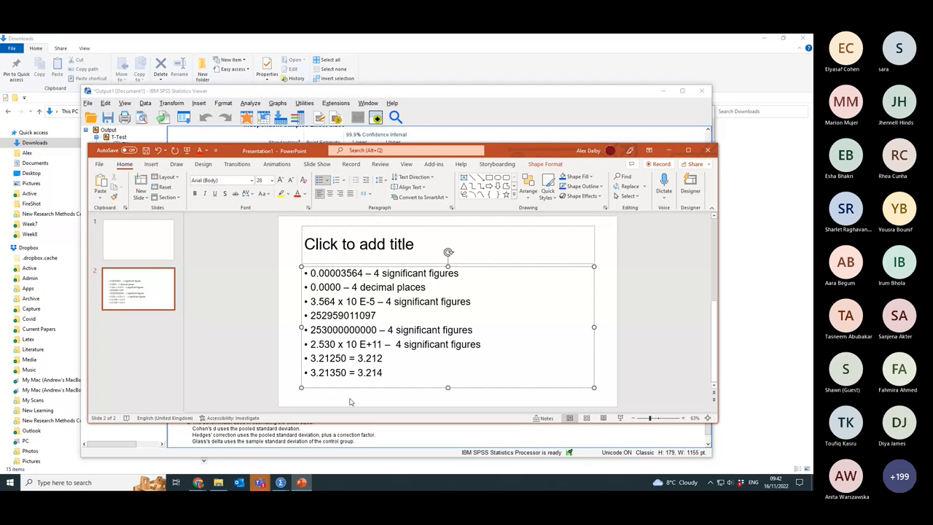
left_click(384, 372)
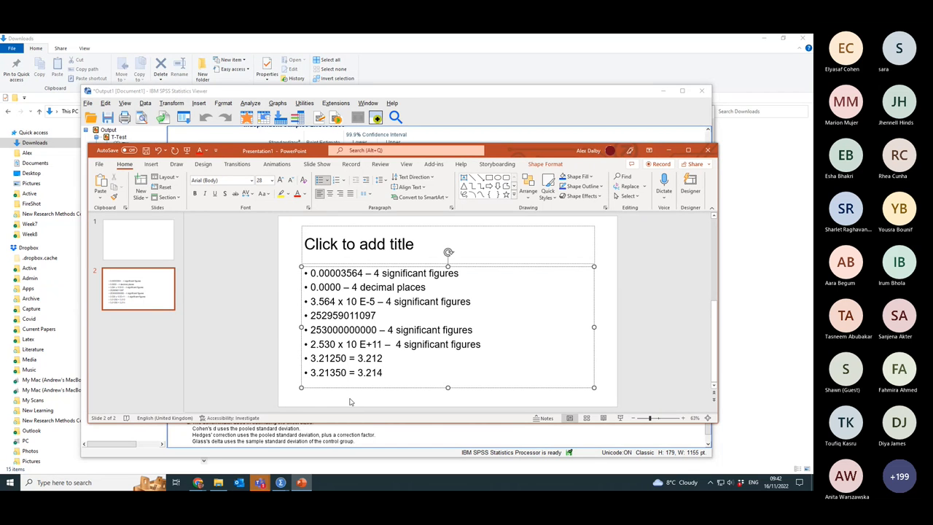
left_click(384, 373)
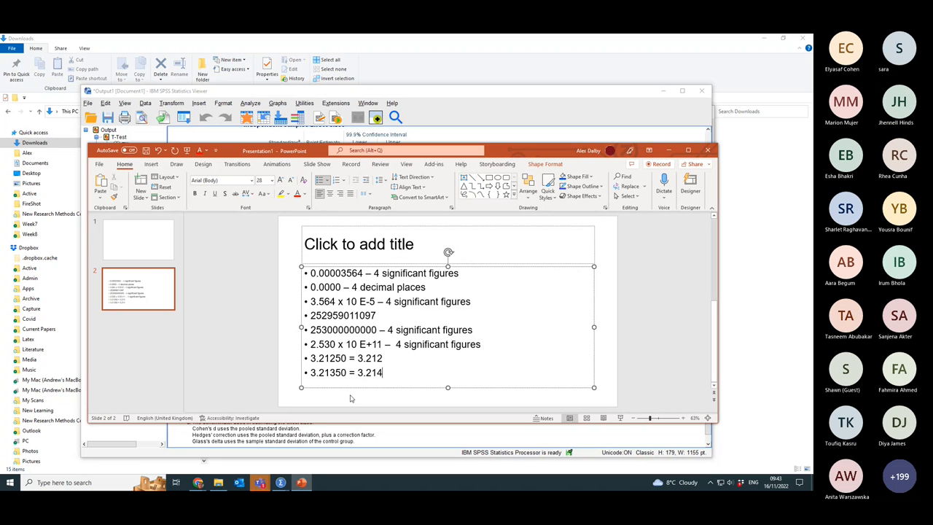
mouse_move(351, 398)
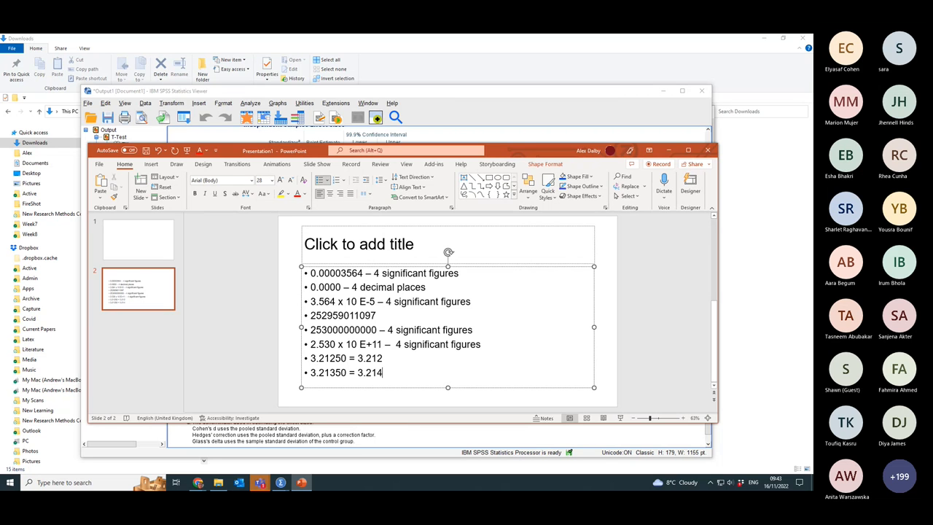
mouse_move(450, 321)
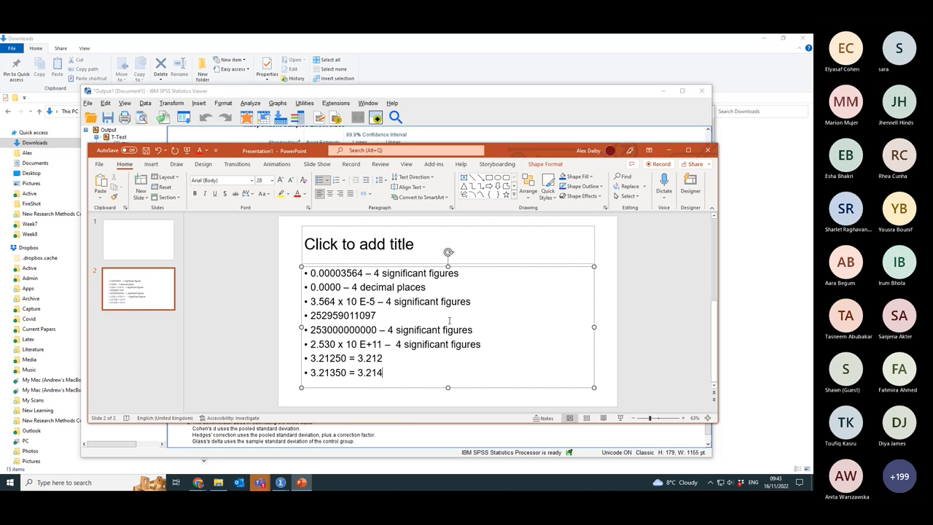
mouse_move(708, 150)
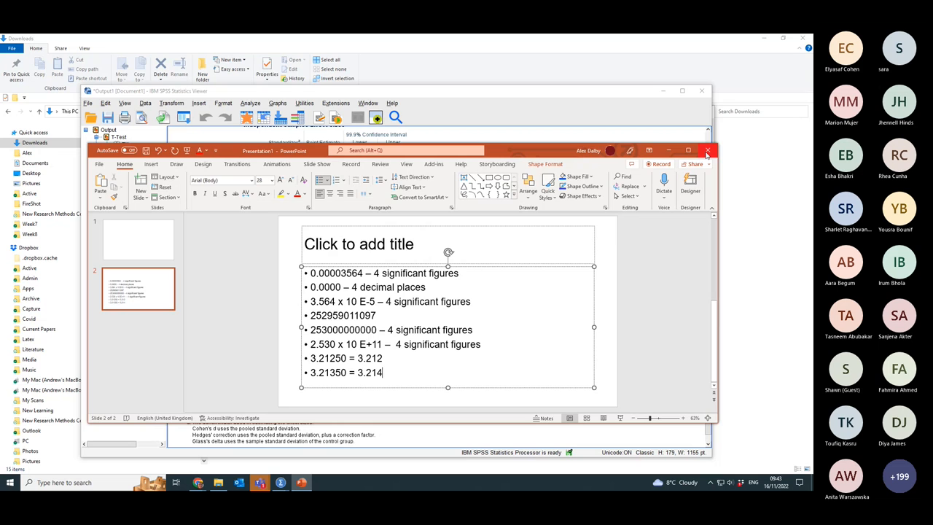
left_click(138, 240)
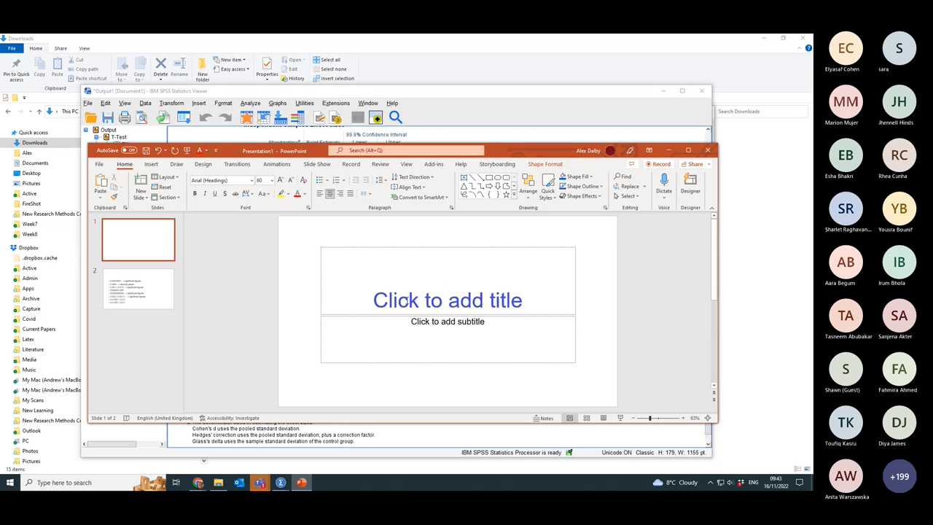
Type 'Significant Figures' as slide 1's title and save the deck as Significant Figures.
type("Sig")
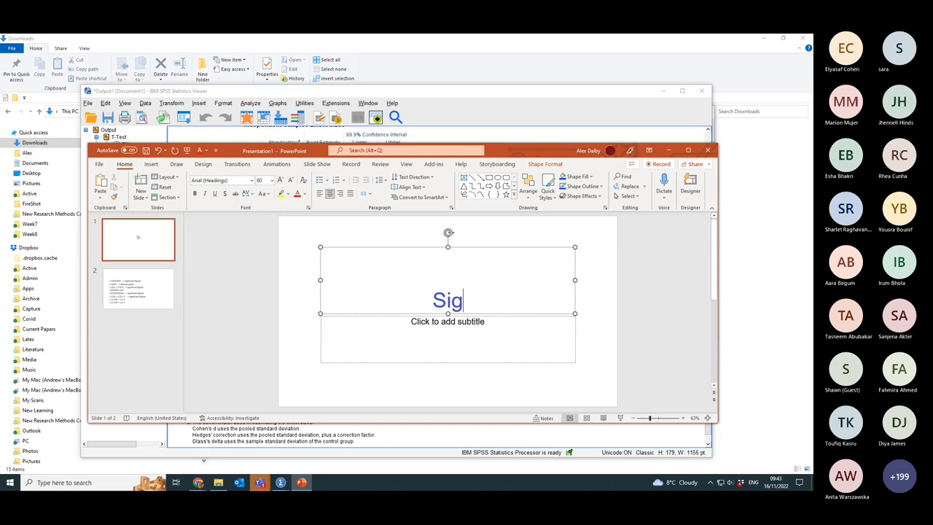
type("nificant")
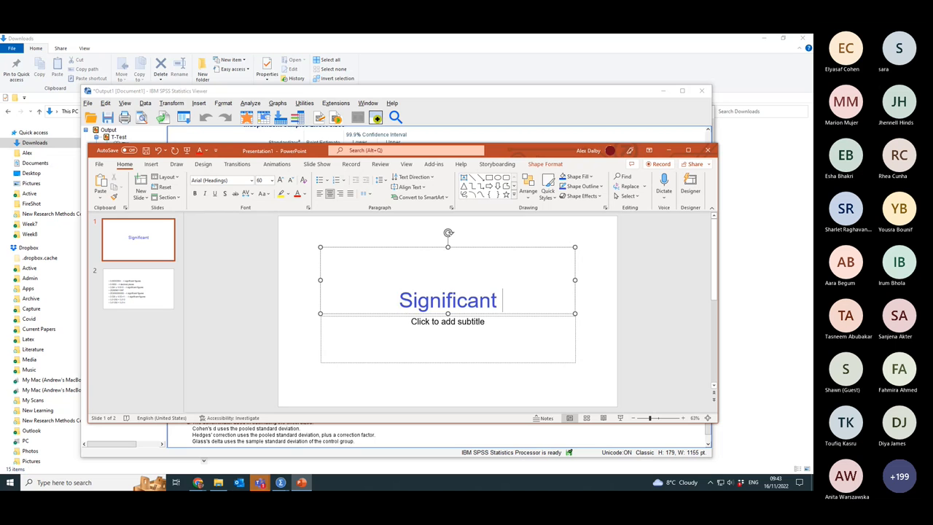
type("Figures")
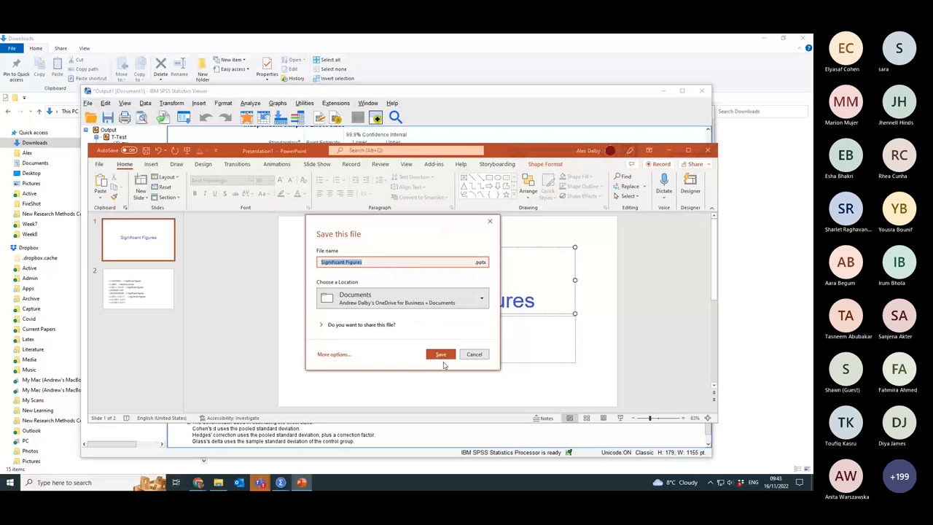
left_click(441, 354)
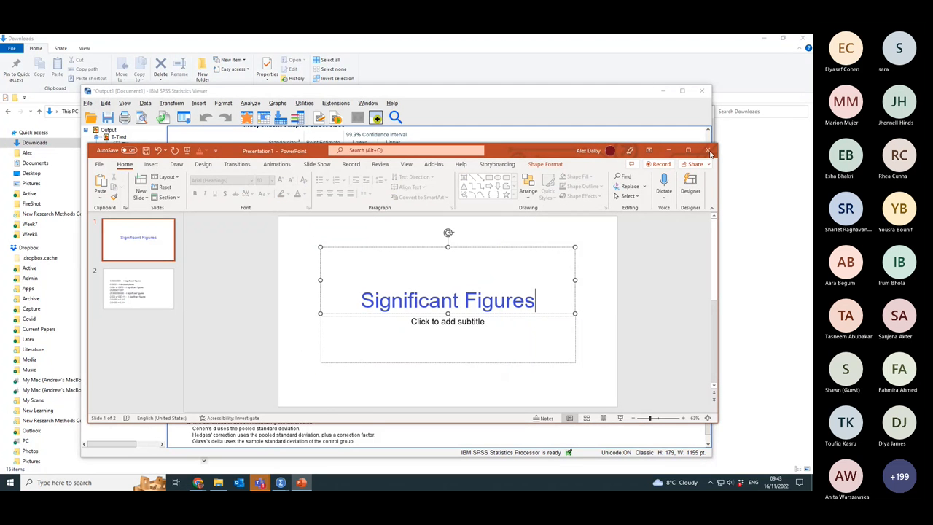
key("ctrl+s")
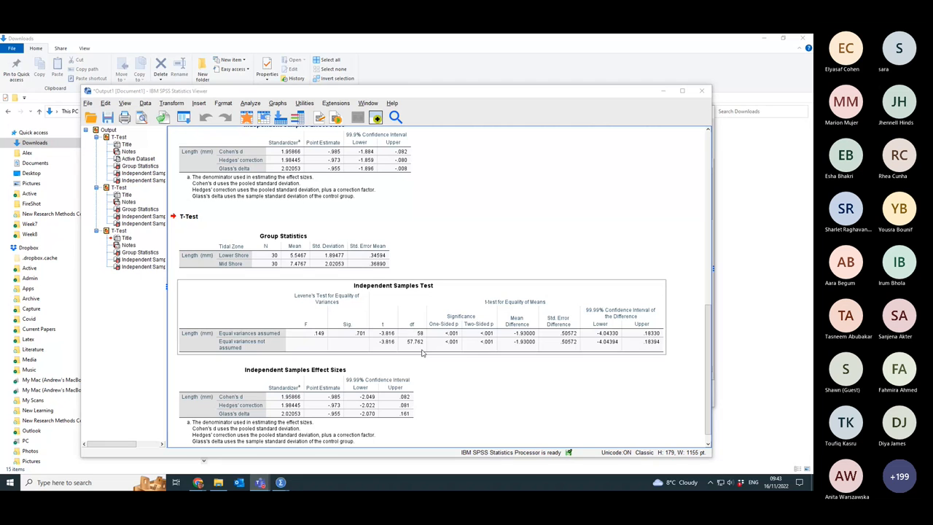
mouse_move(487, 339)
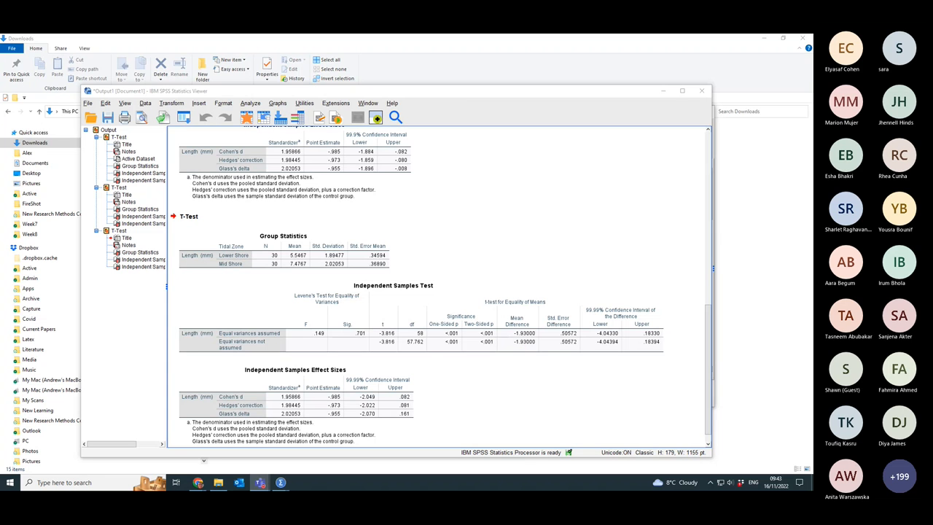
Open the Independent Samples Test table to view the exact p-value 0.000331, then close it unchanged.
left_click(488, 337)
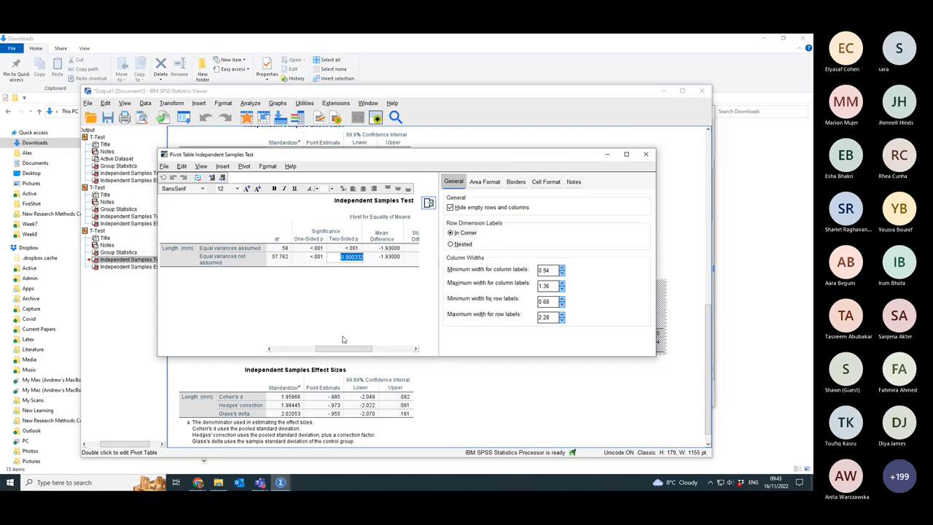
mouse_move(349, 267)
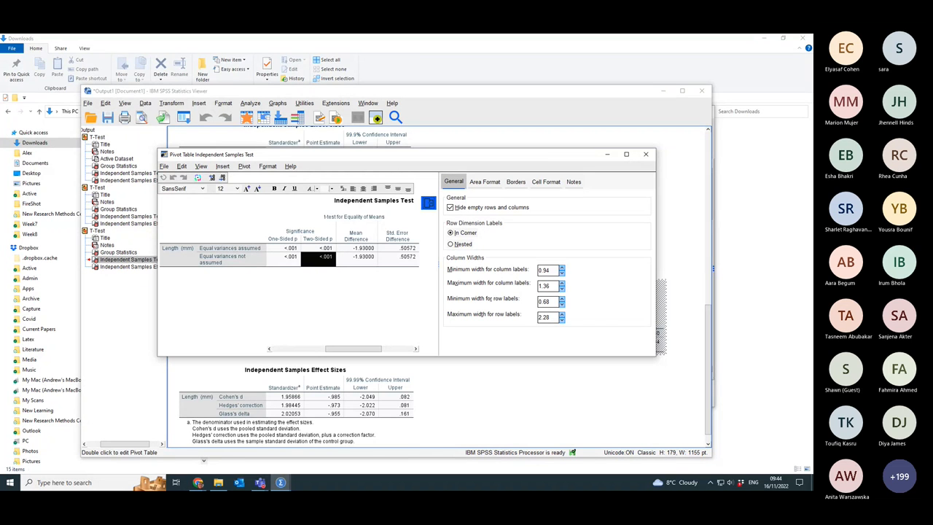
mouse_move(306, 274)
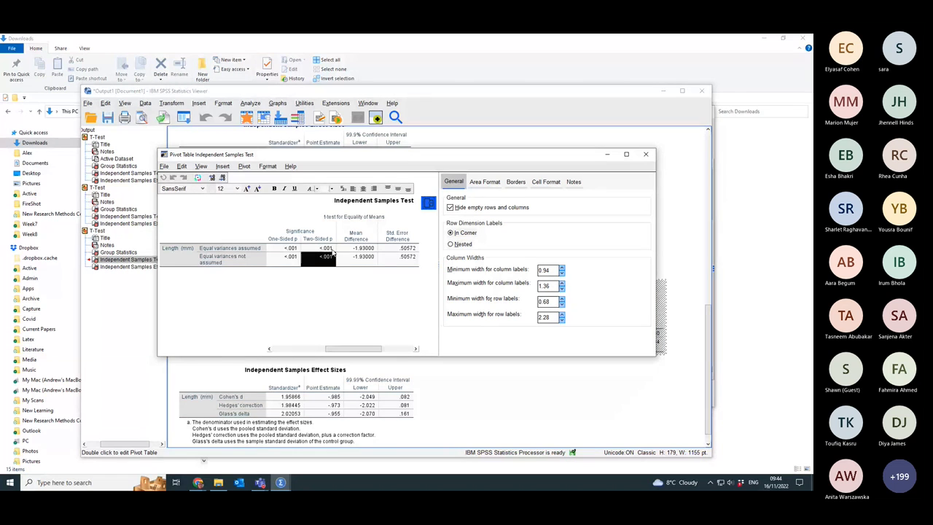
mouse_move(326, 256)
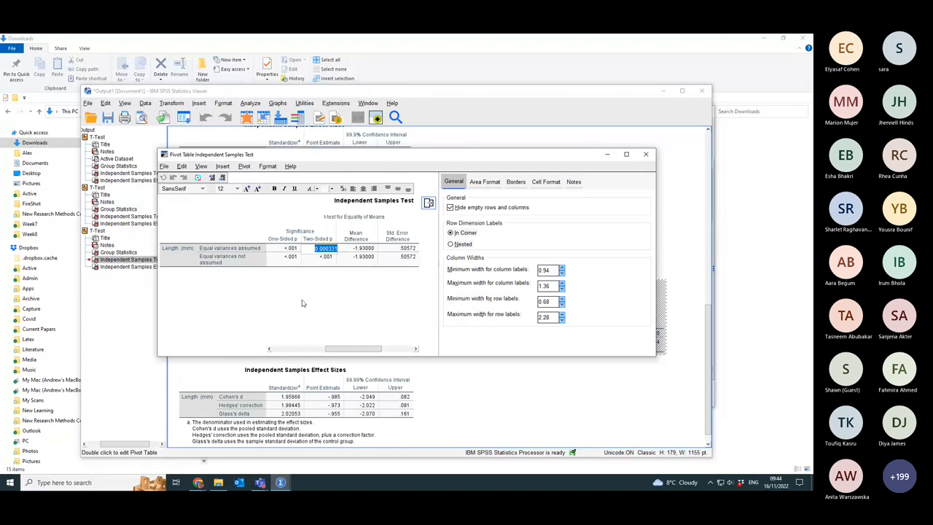
left_click(327, 256)
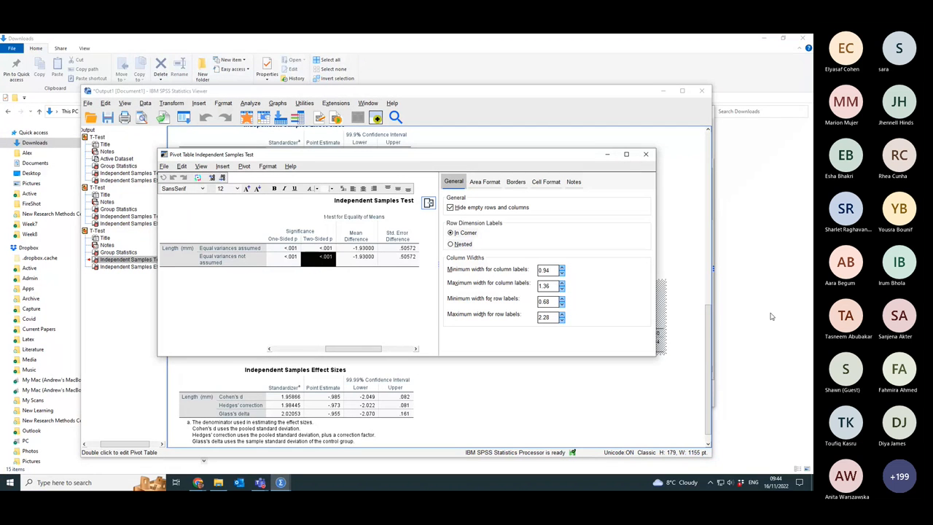
left_click(645, 154)
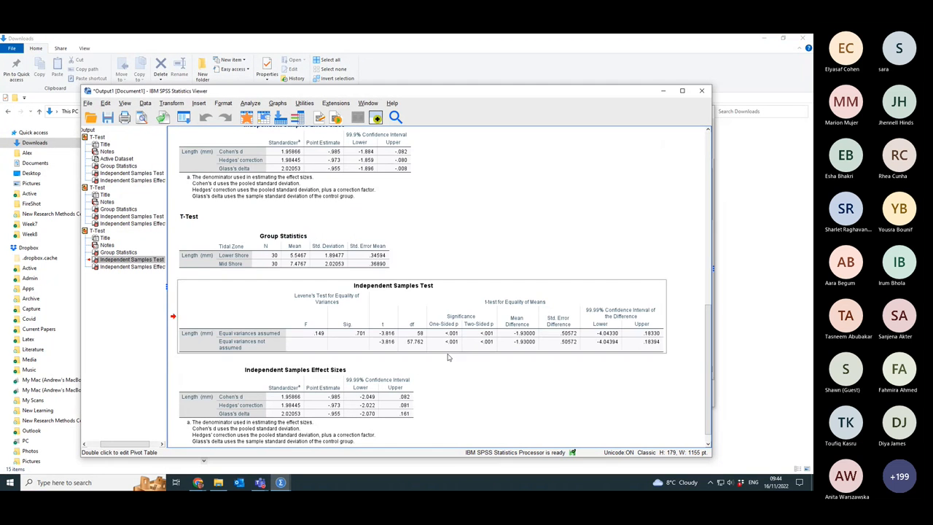